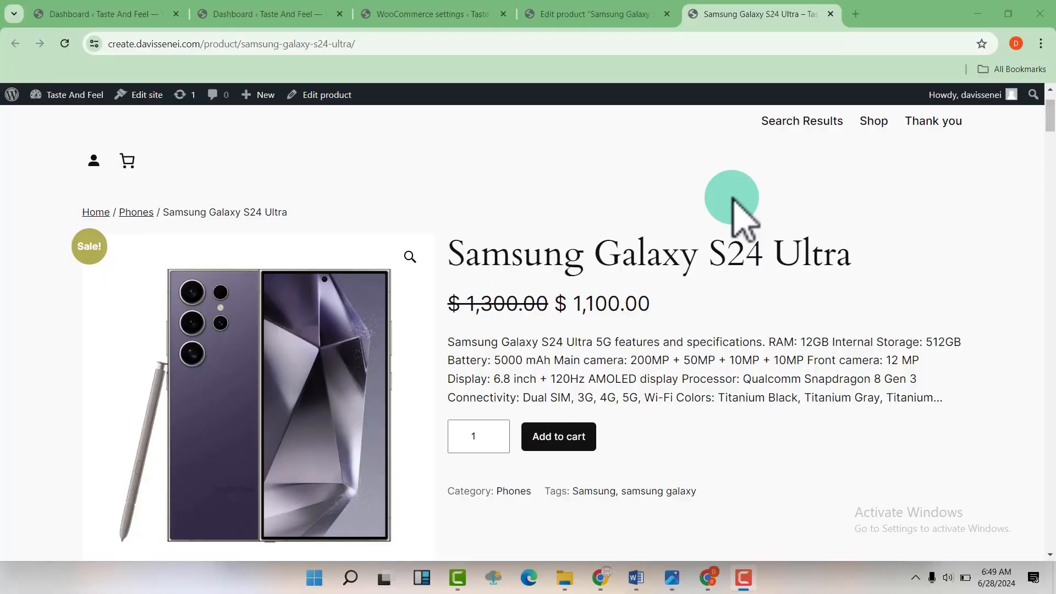
mouse_move(263, 94)
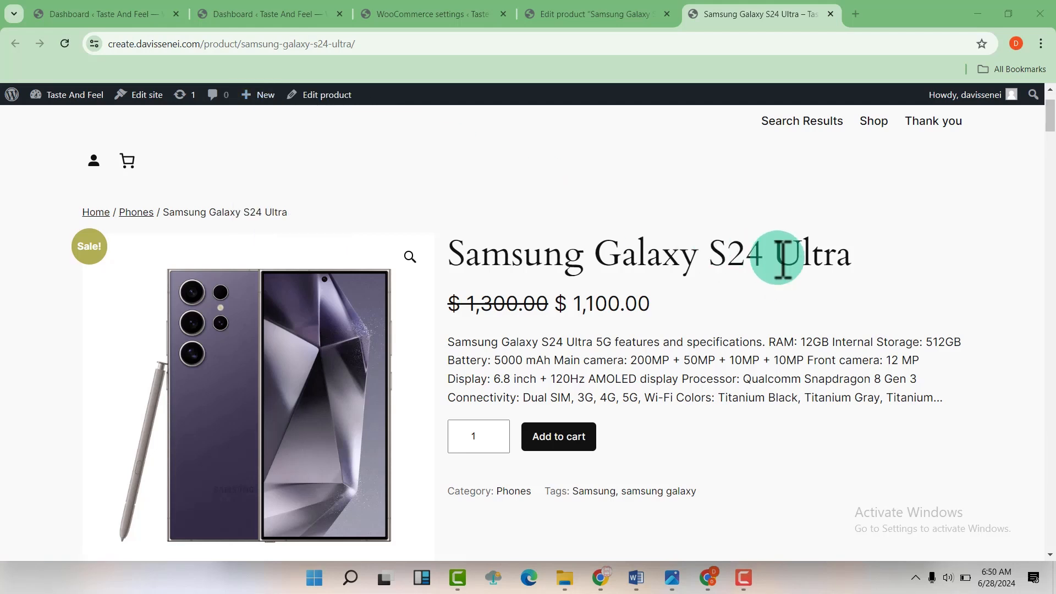
Read through the Galaxy S24 Ultra product notes in Word, then return to Chrome
scroll("down", 3)
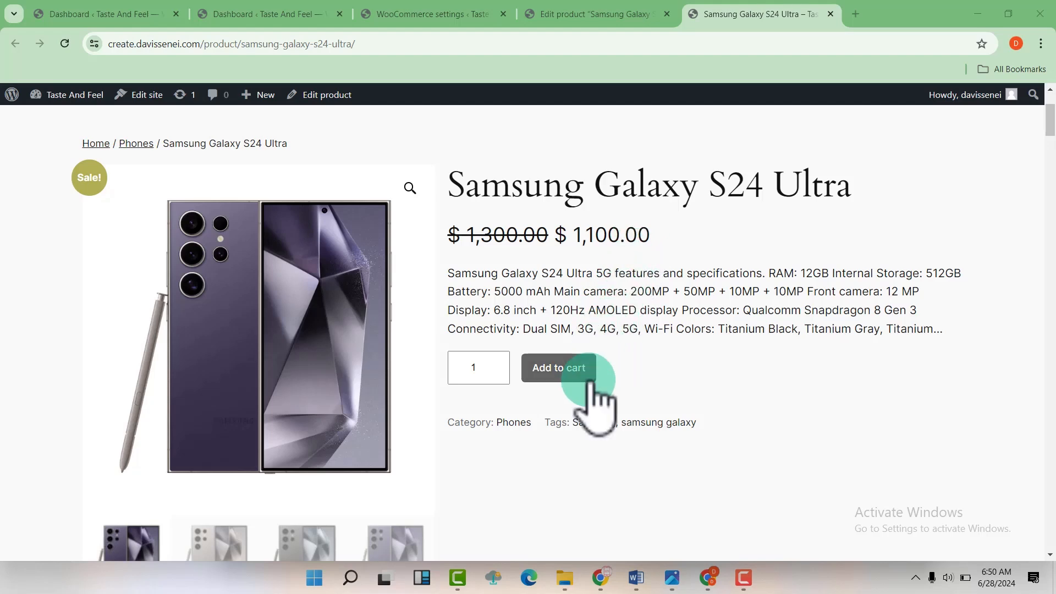
scroll("down", 3)
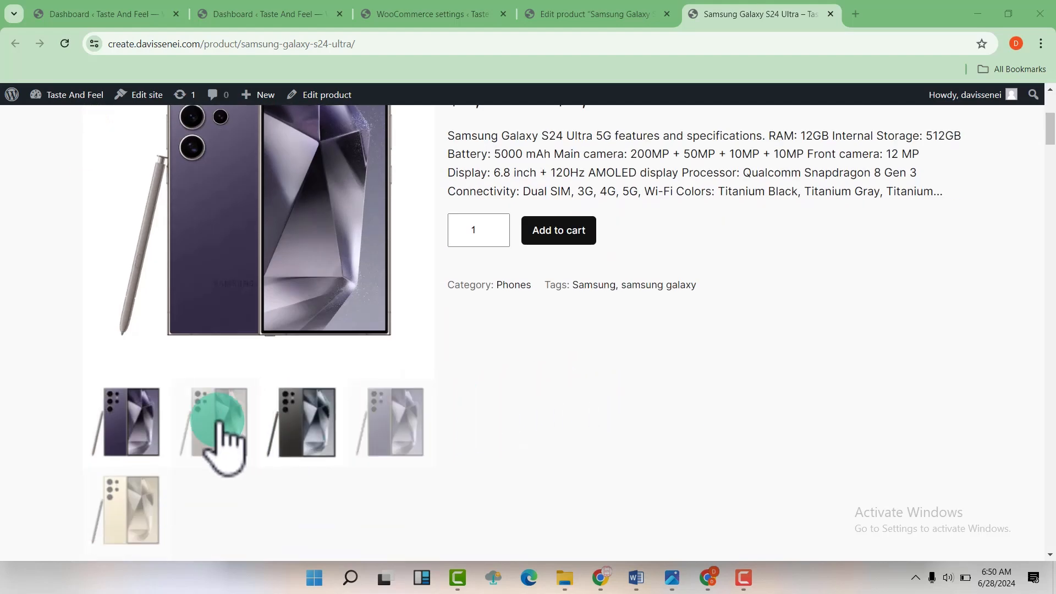
scroll("down", 3)
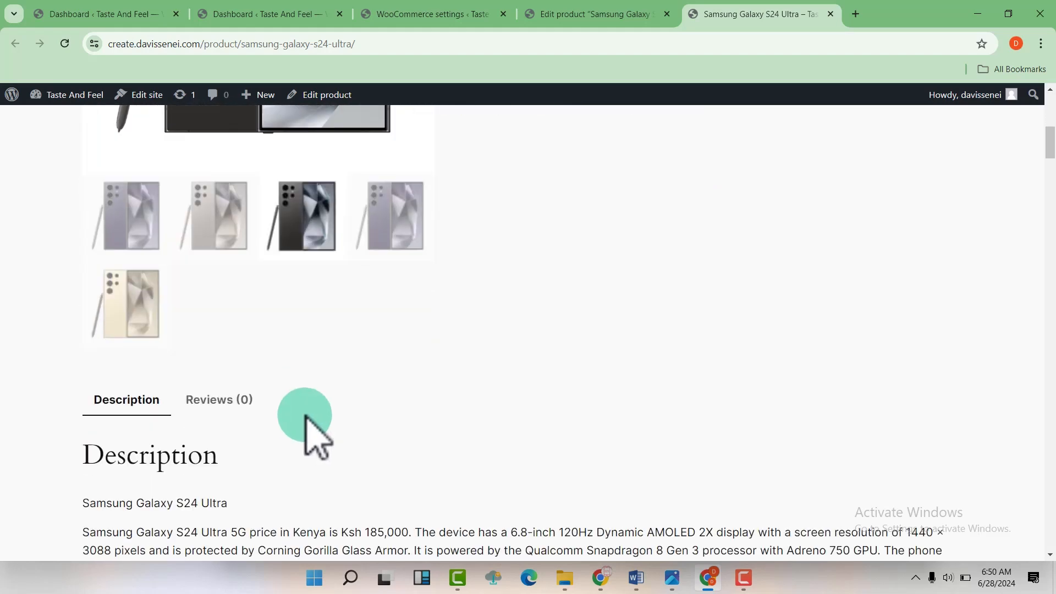
scroll("down", 3)
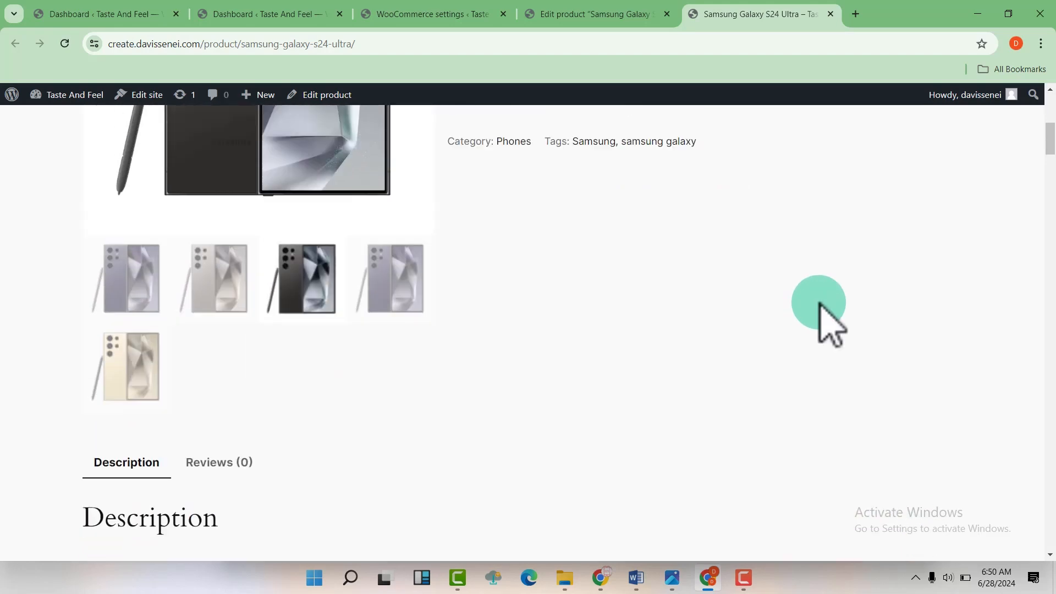
scroll("up", 3)
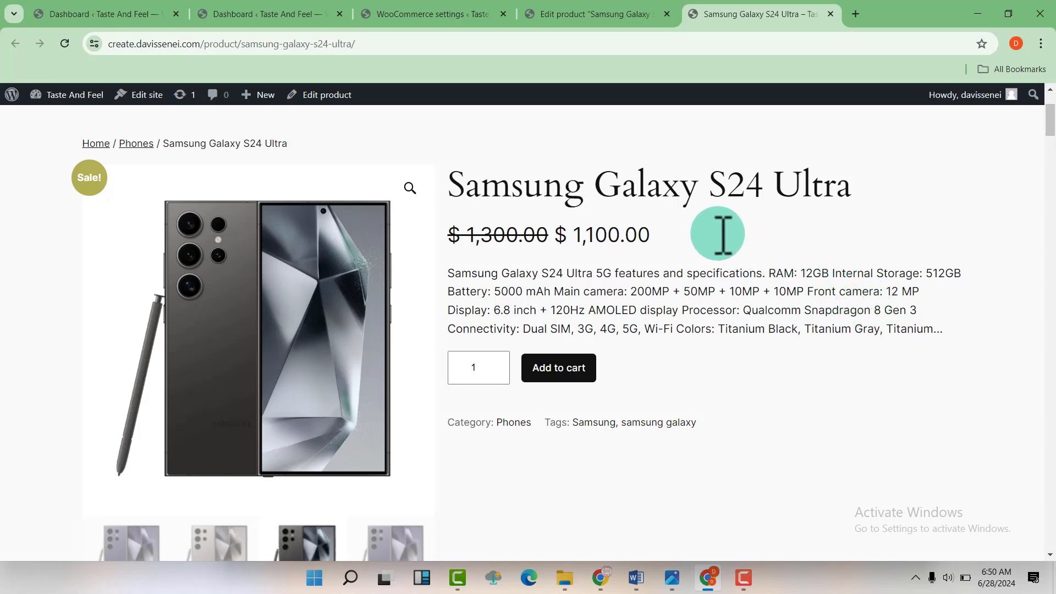
scroll("down", 3)
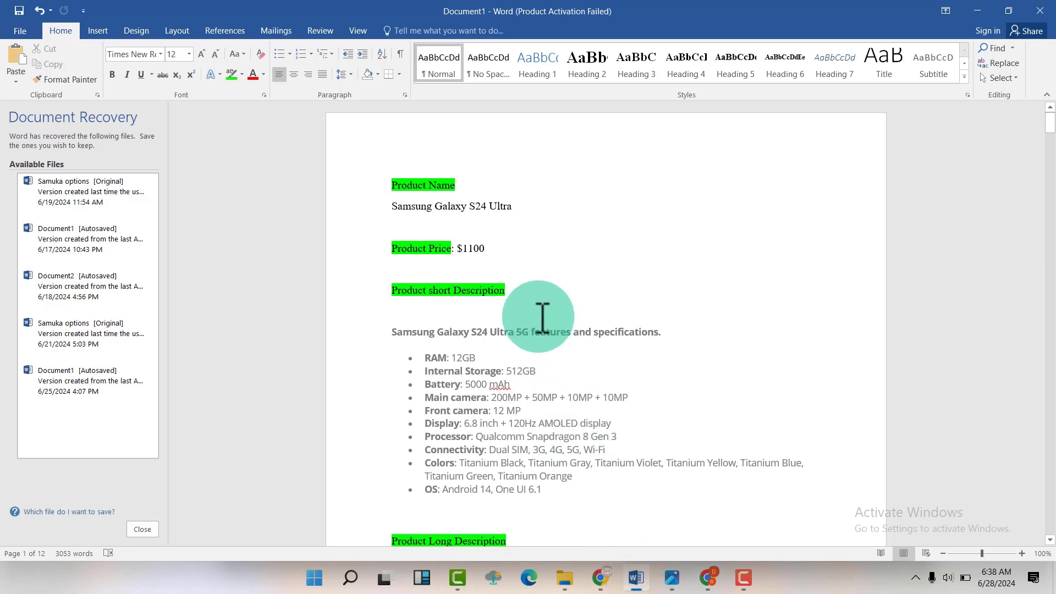
scroll("down", 3)
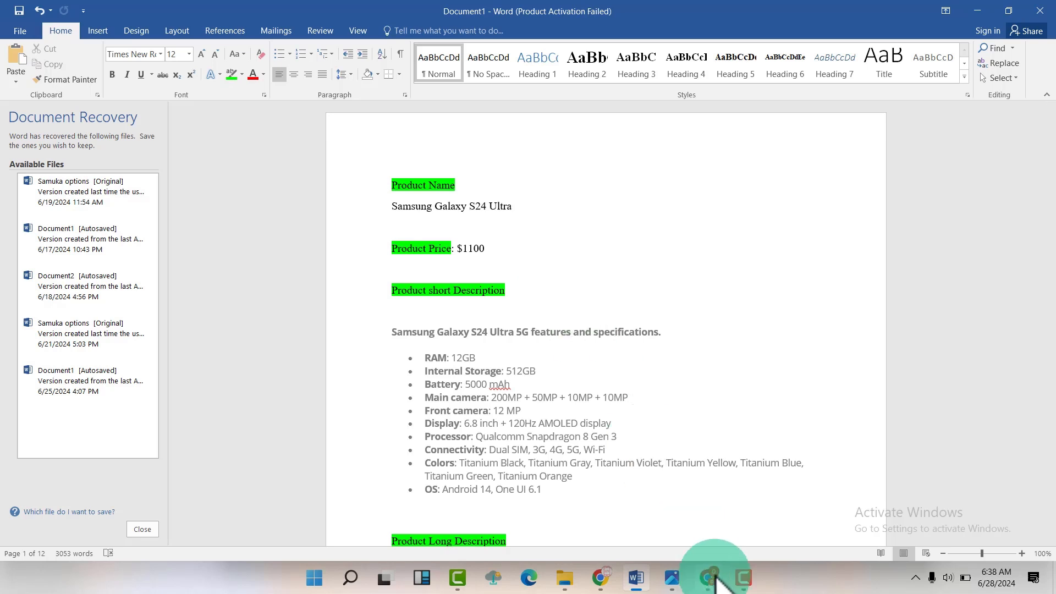
left_click(708, 578)
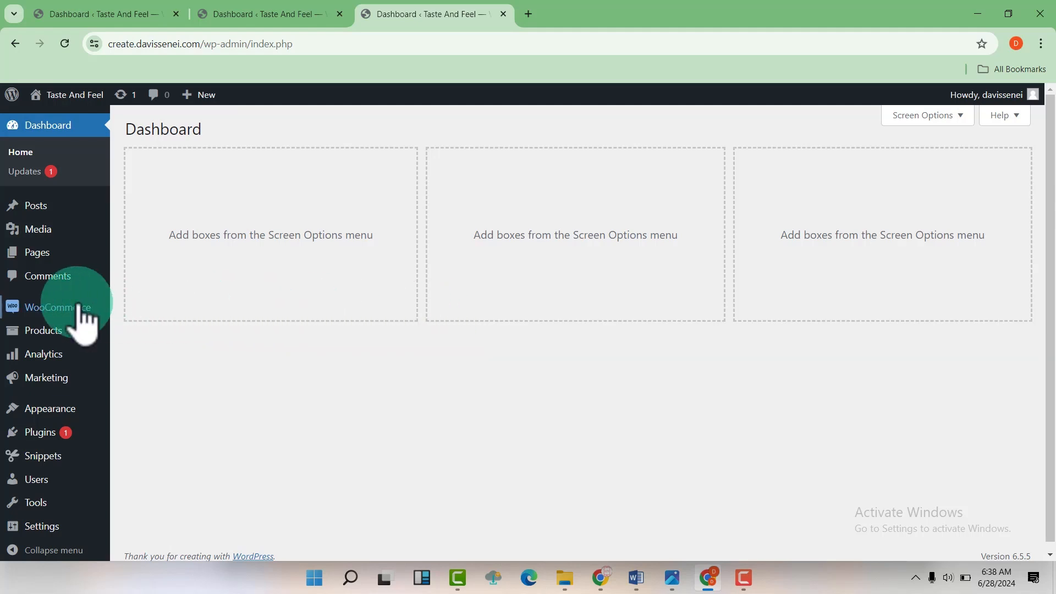
mouse_move(49, 307)
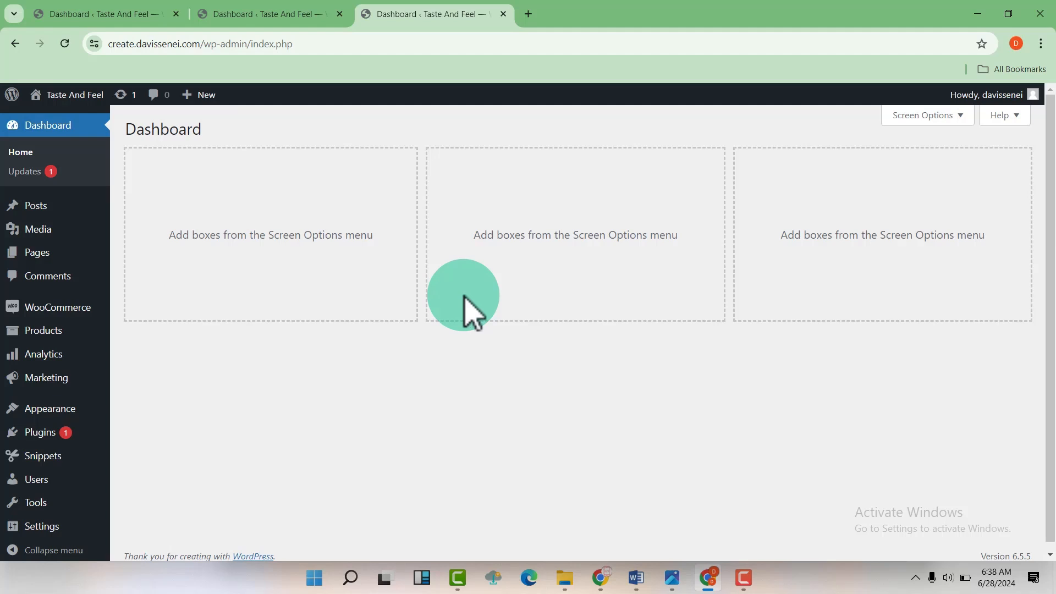
mouse_move(367, 334)
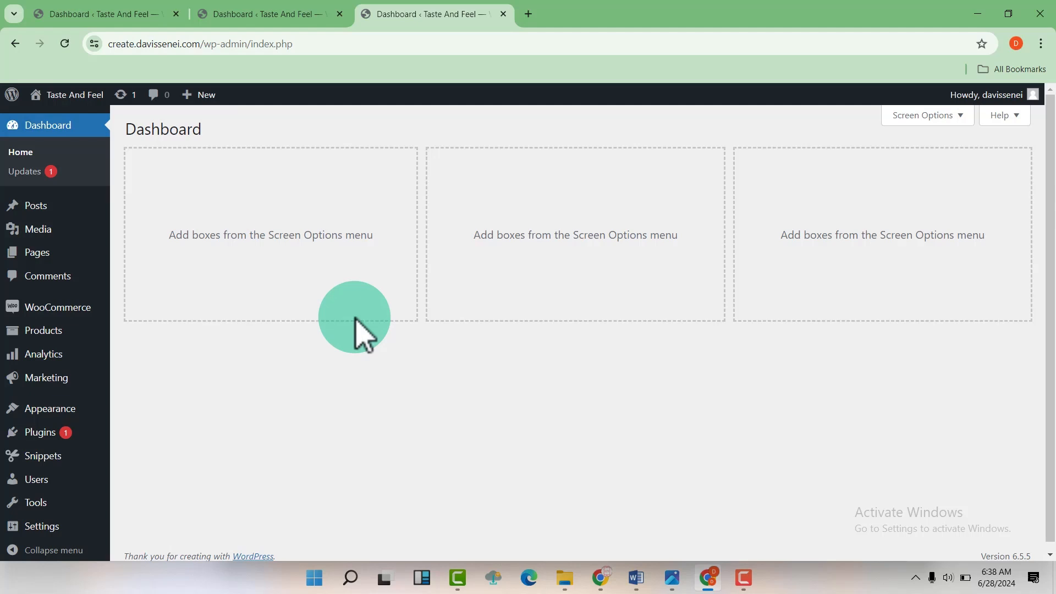
mouse_move(42, 330)
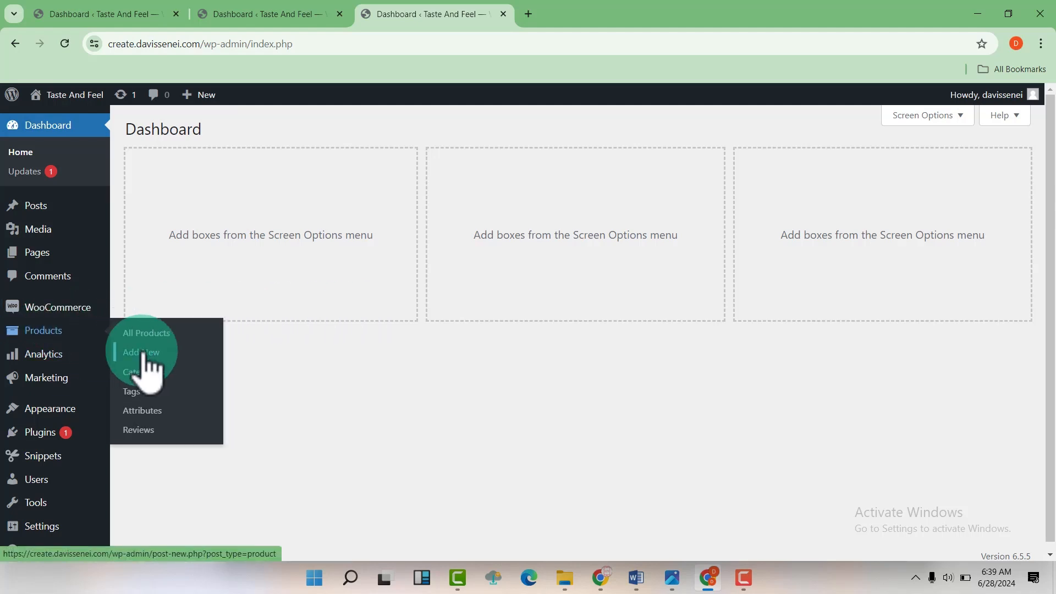
Open the Products > Add New product form in a new browser tab
right_click(141, 352)
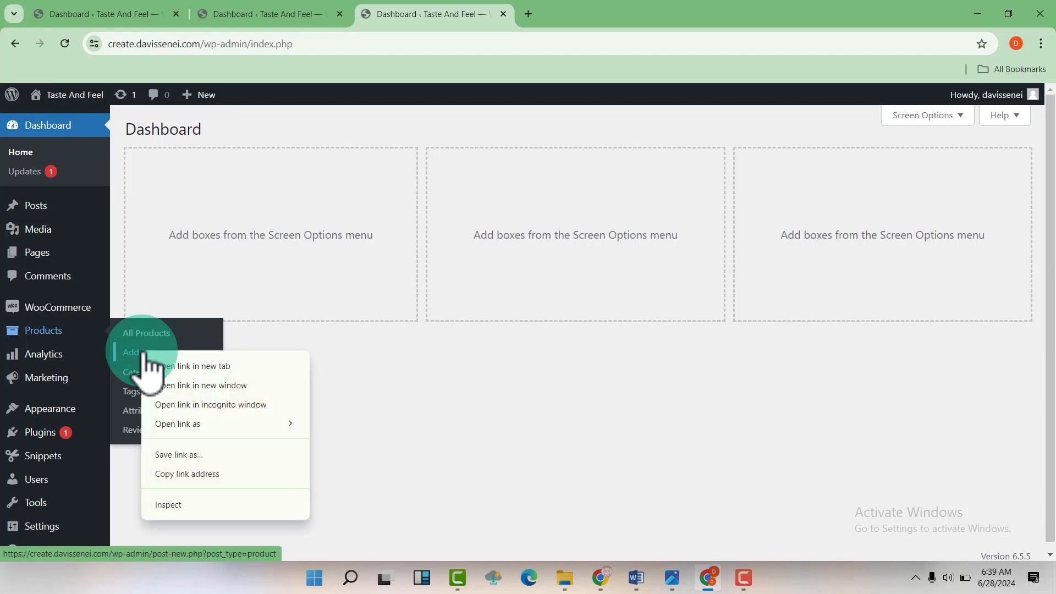
left_click(195, 366)
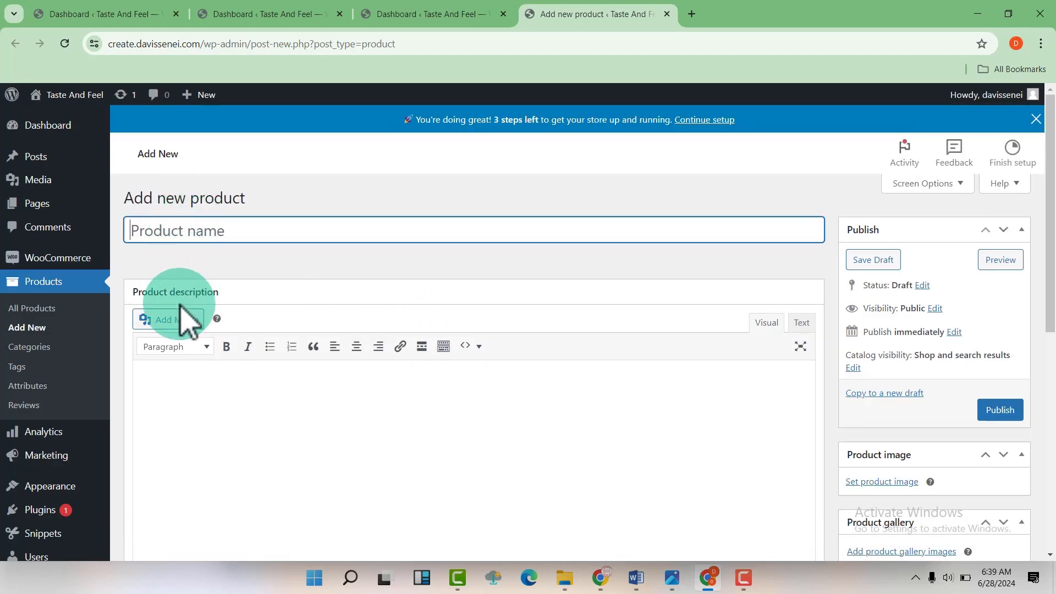
scroll("down", 3)
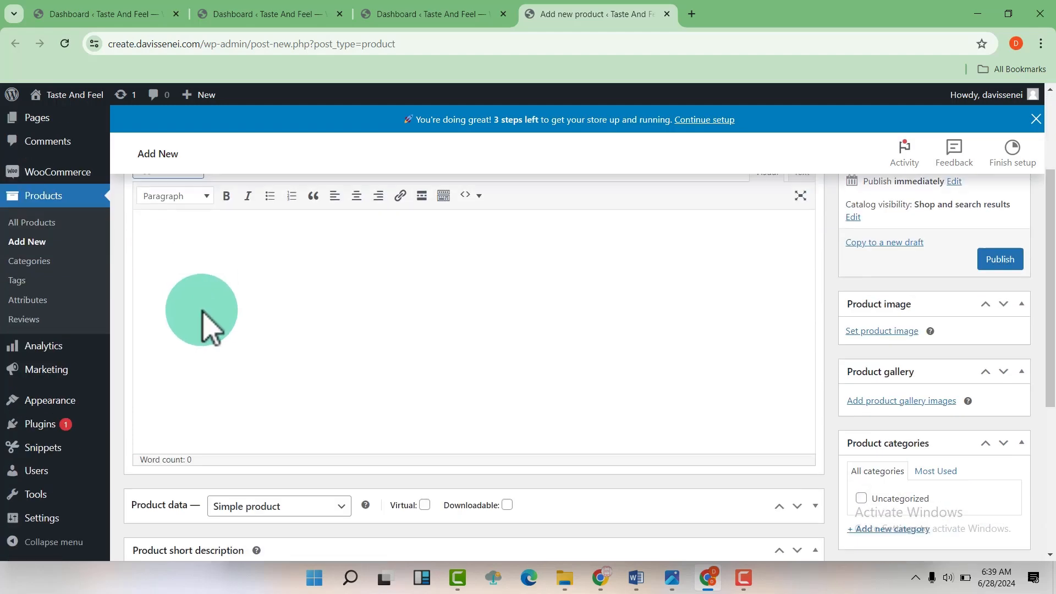
scroll("up", 3)
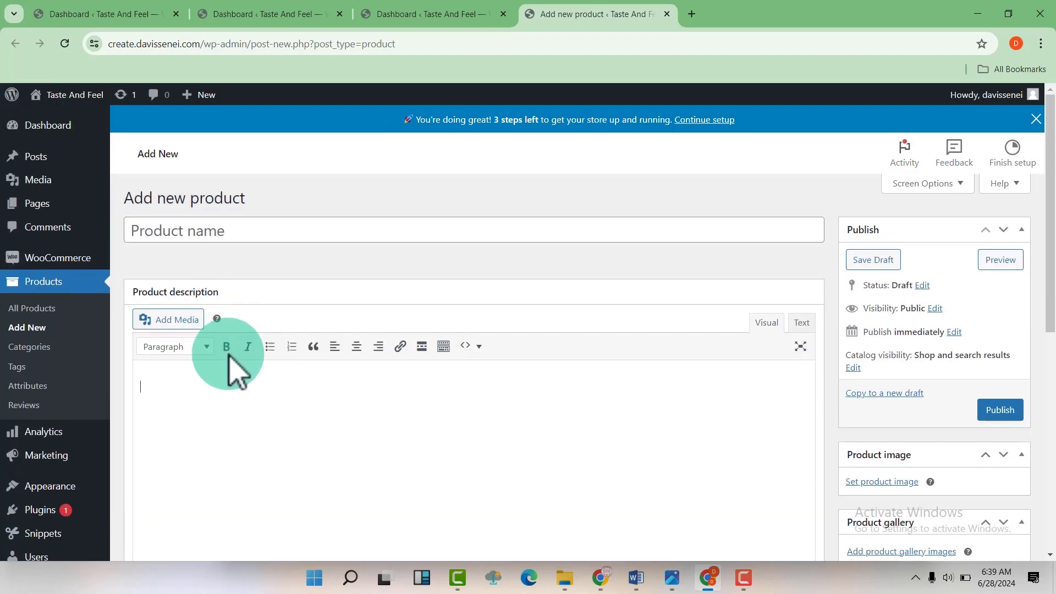
scroll("down", 3)
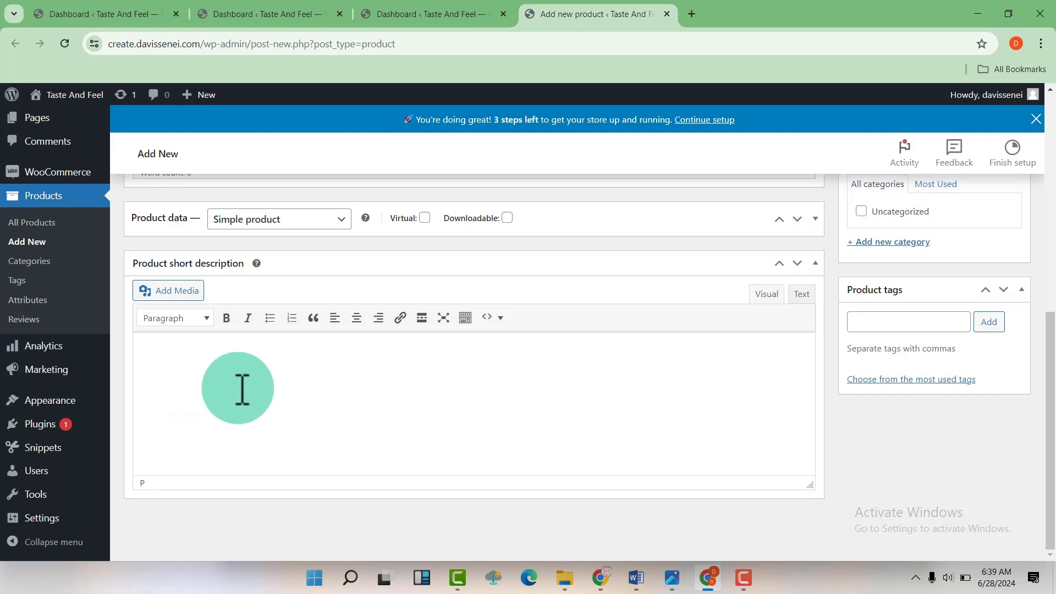
scroll("down", 3)
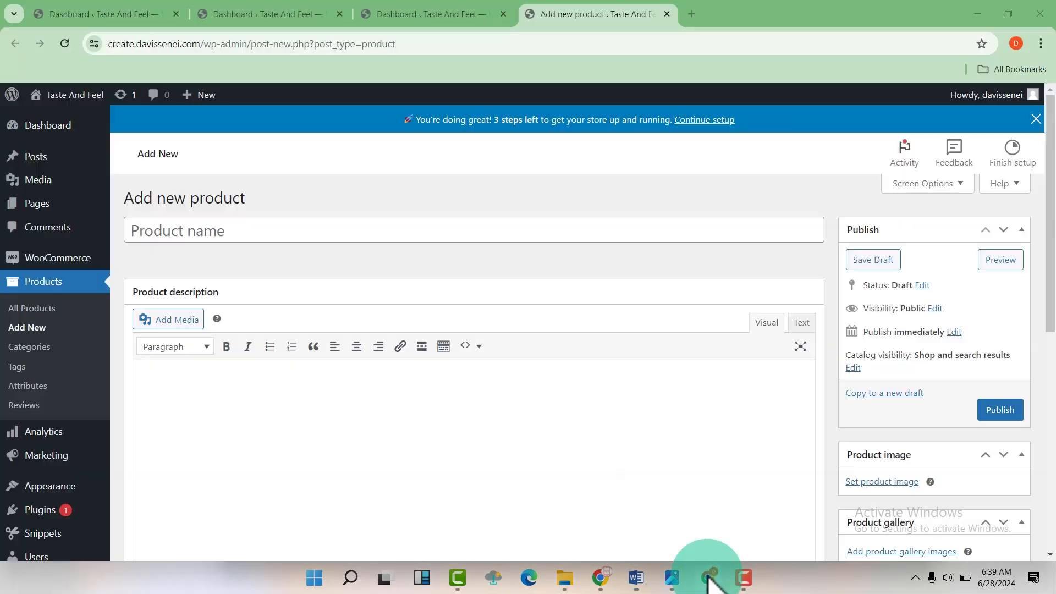
Name the product 'Samsung Galaxy S24 Ultra' and paste in its long review description
type("Samsung Galaxy S24 Ultra")
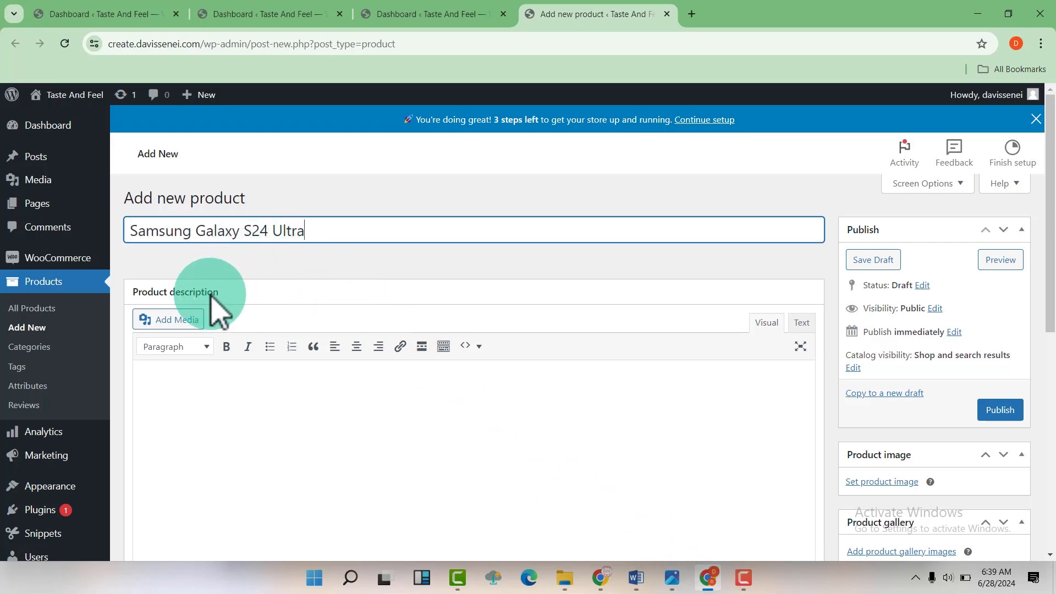
scroll("down", 3)
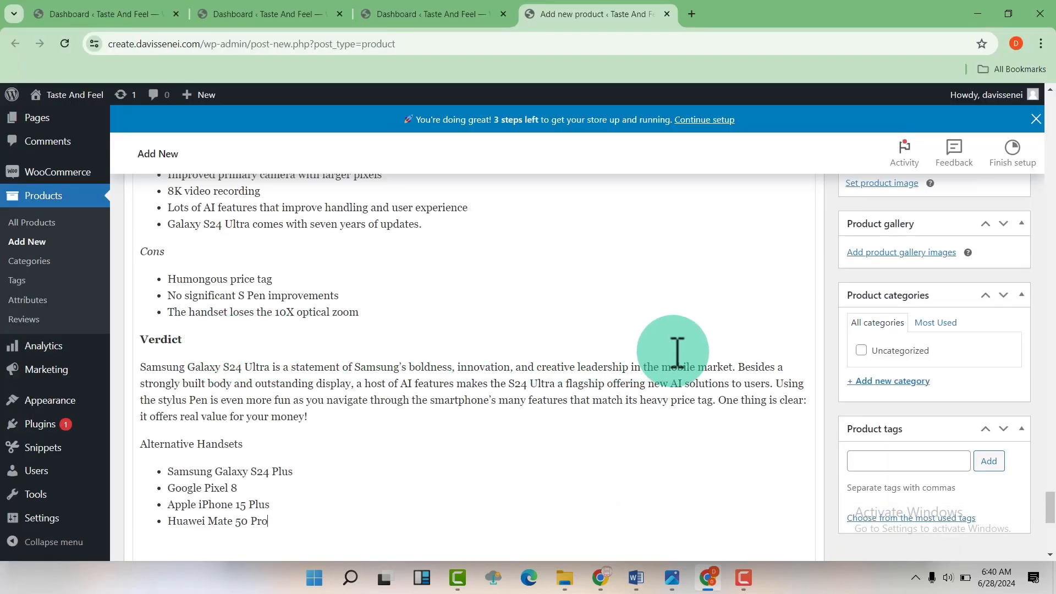
scroll("down", 3)
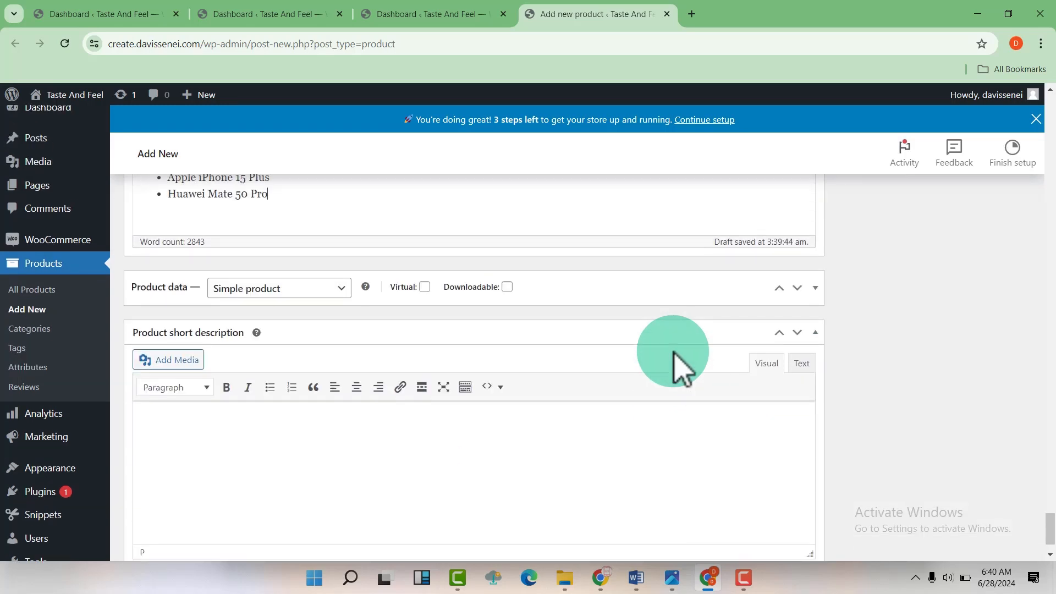
left_click(182, 432)
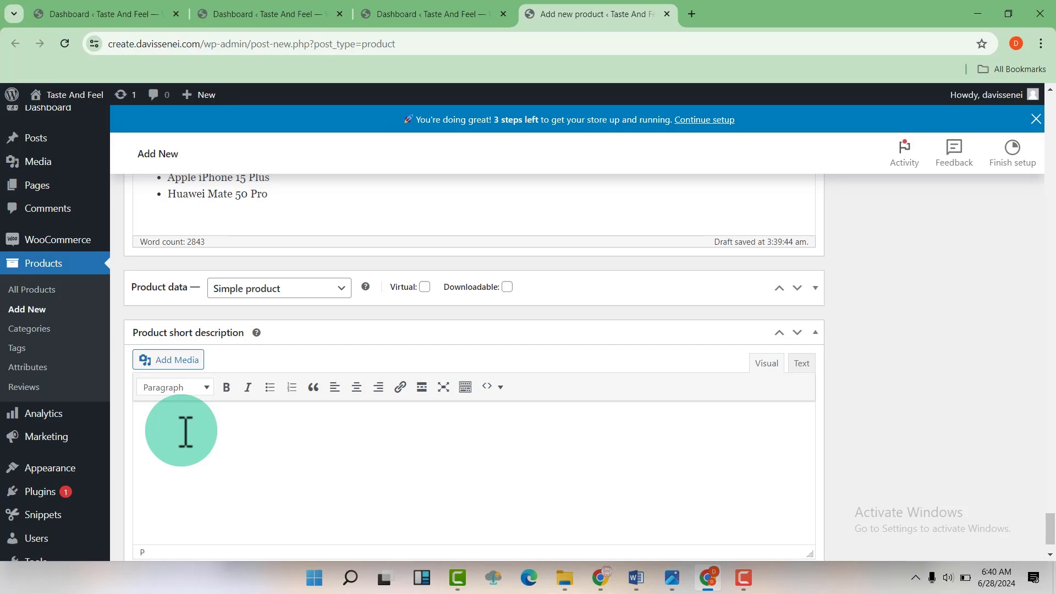
left_click(634, 579)
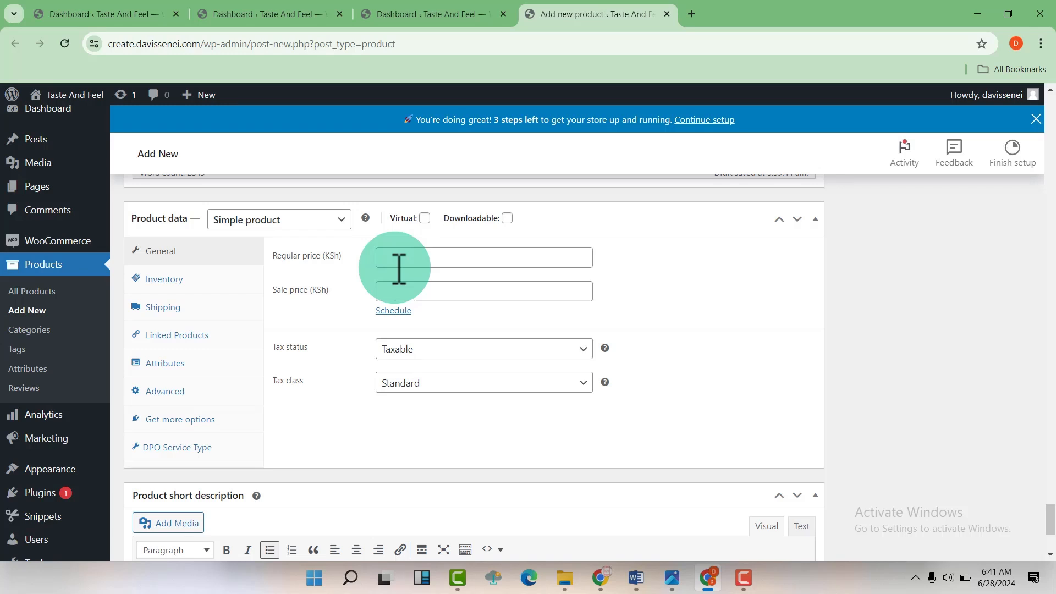
mouse_move(396, 268)
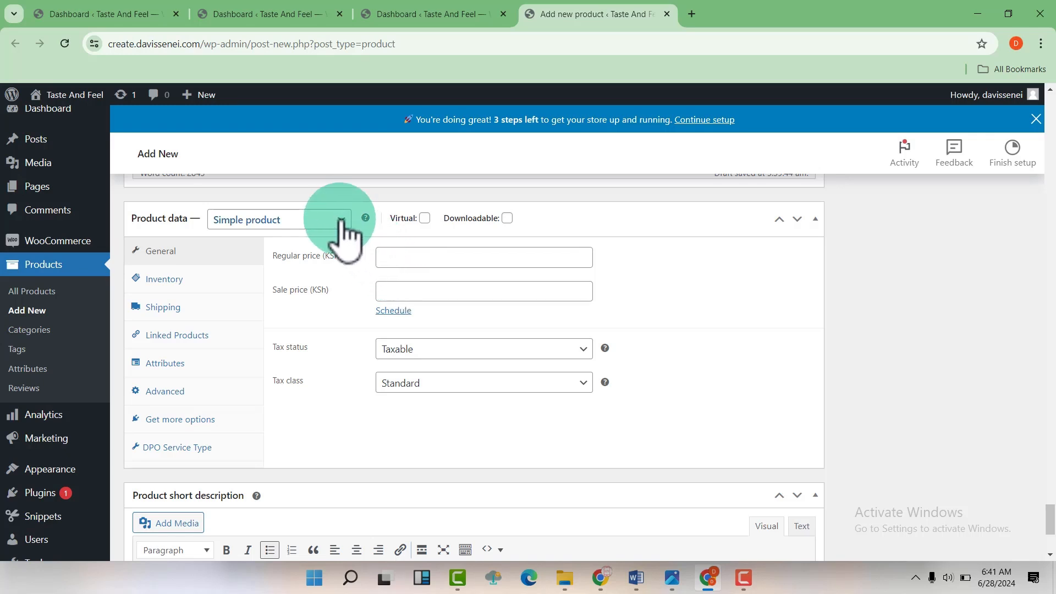
Open the Product data type list to review types, keeping Simple product
left_click(278, 219)
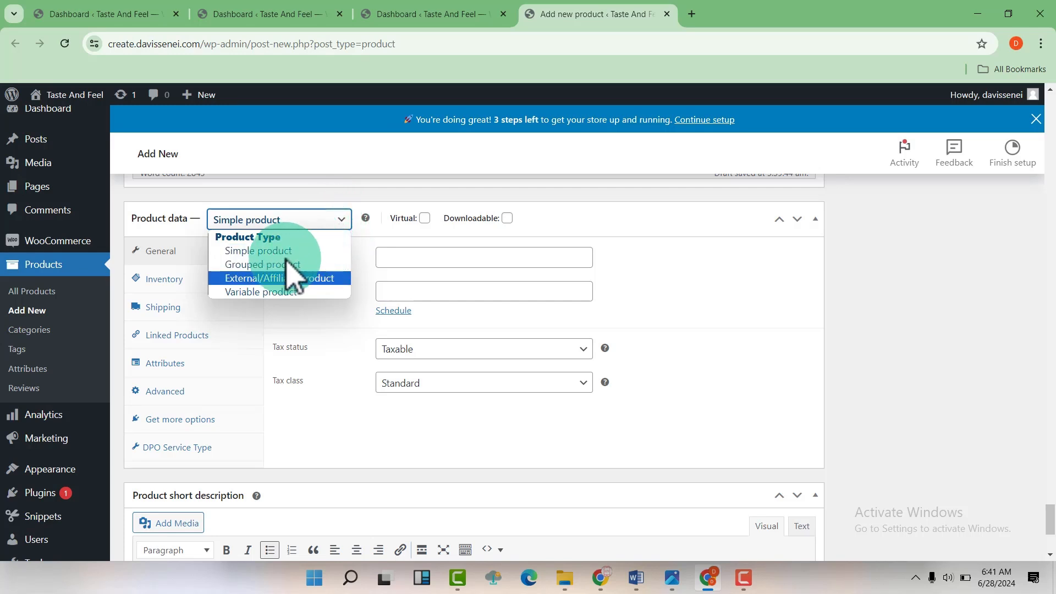
mouse_move(279, 264)
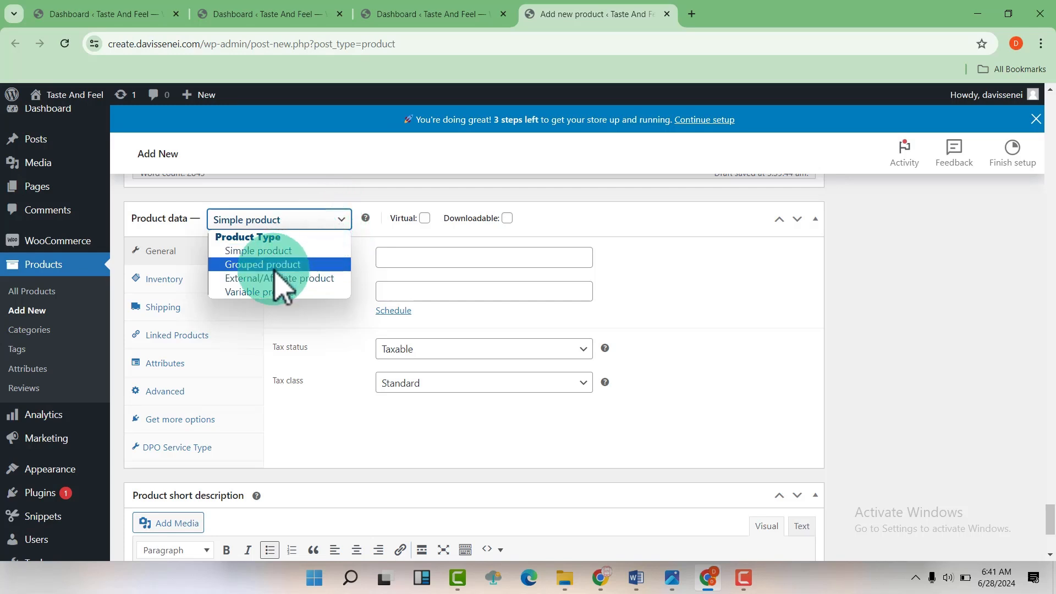
mouse_move(278, 278)
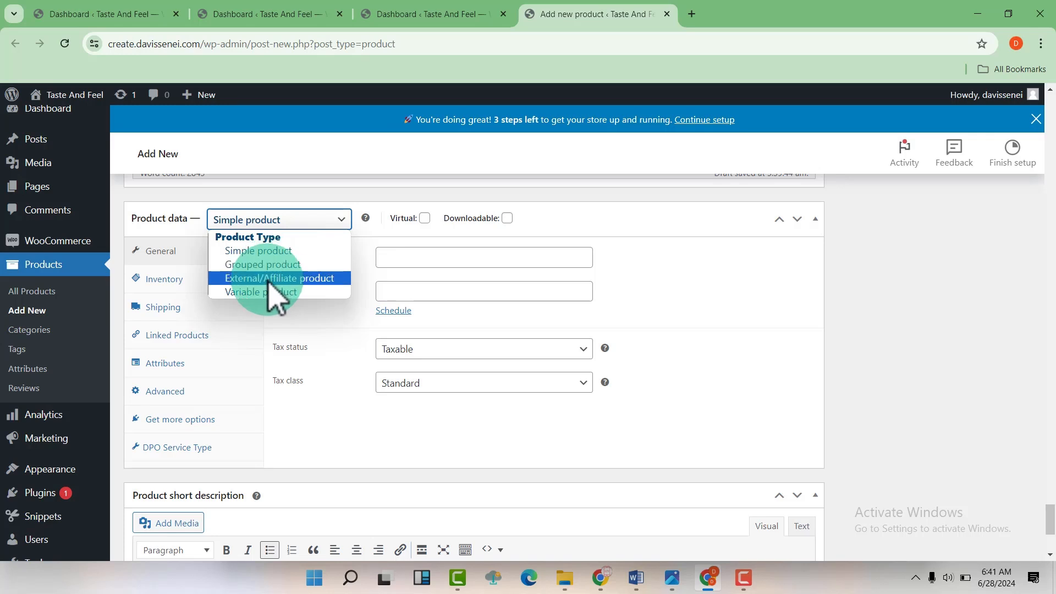
mouse_move(307, 304)
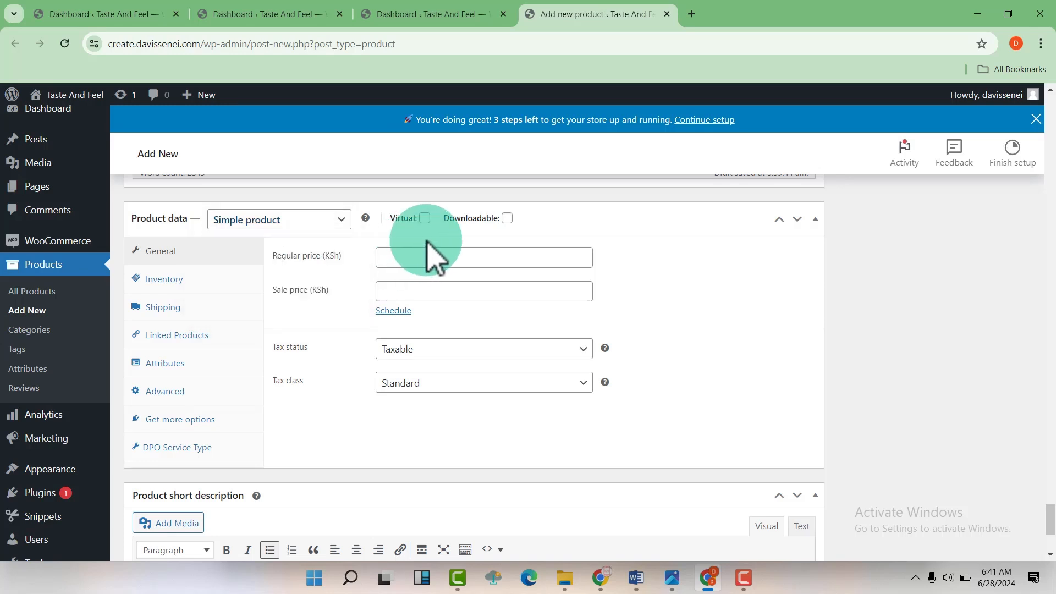
mouse_move(425, 217)
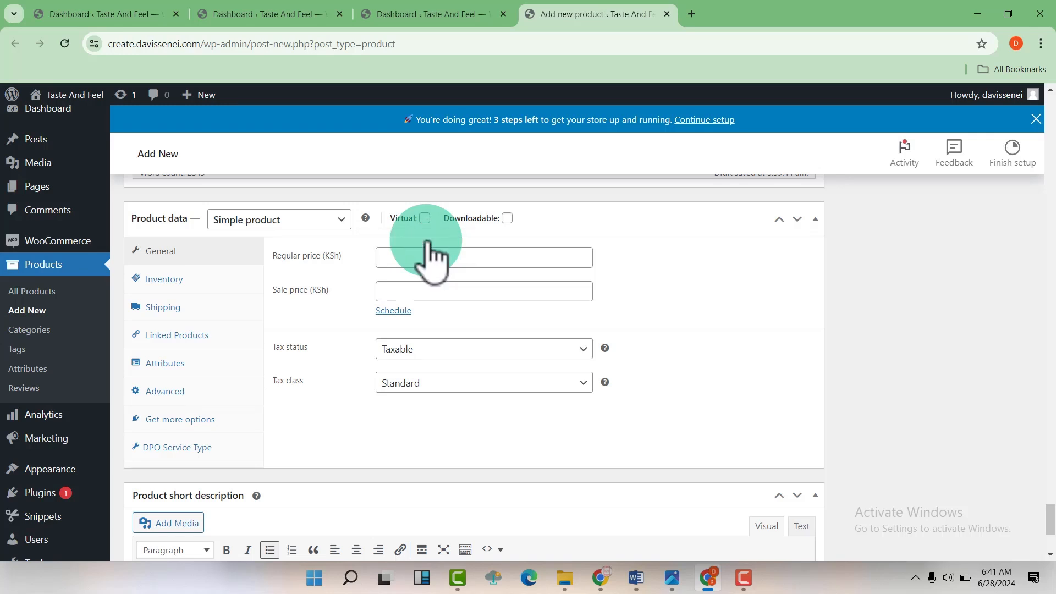
mouse_move(458, 273)
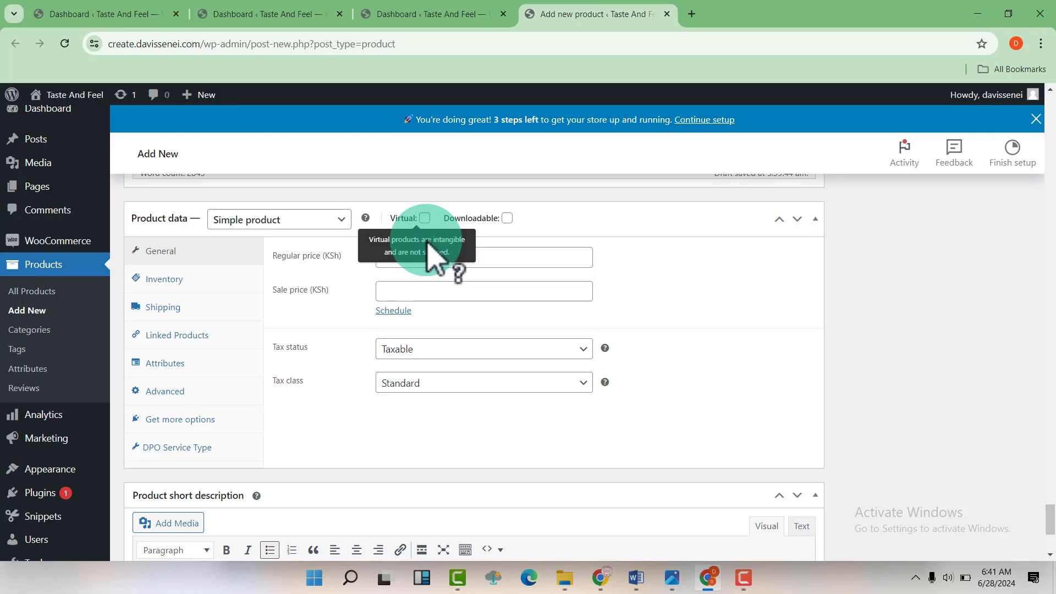
mouse_move(507, 218)
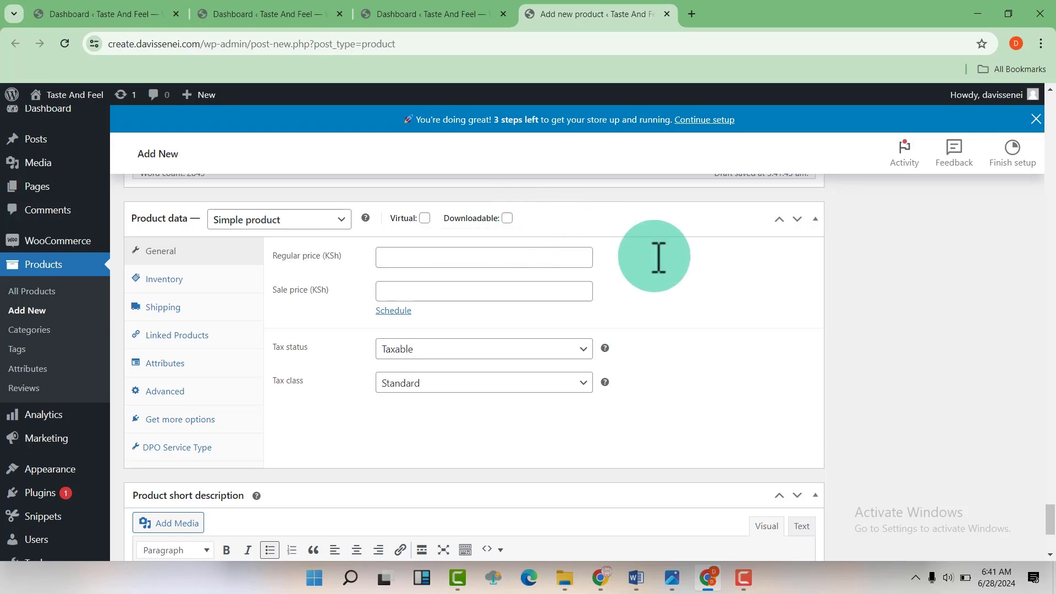
mouse_move(662, 276)
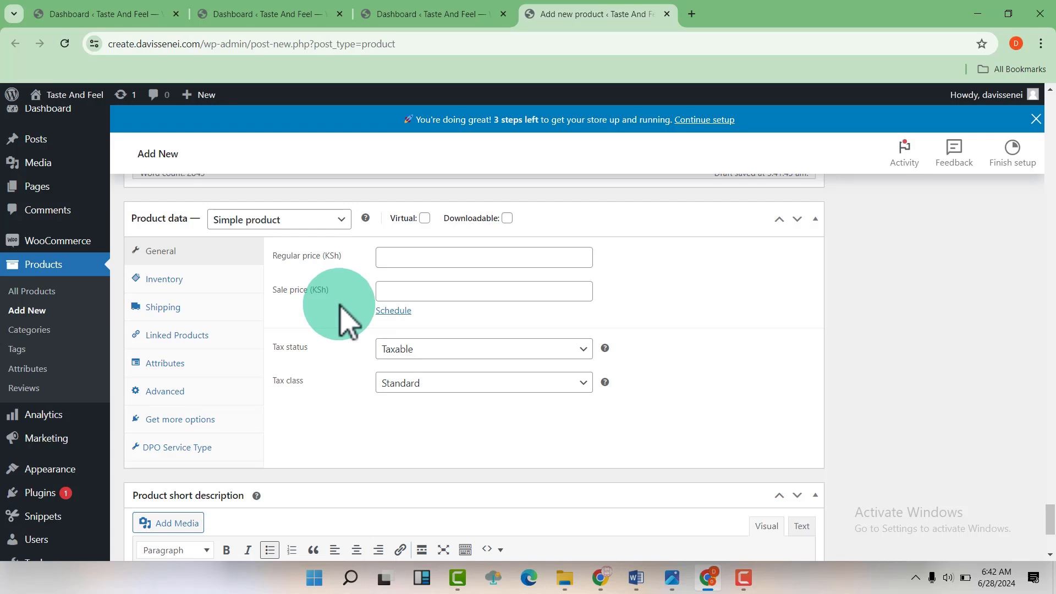
mouse_move(345, 277)
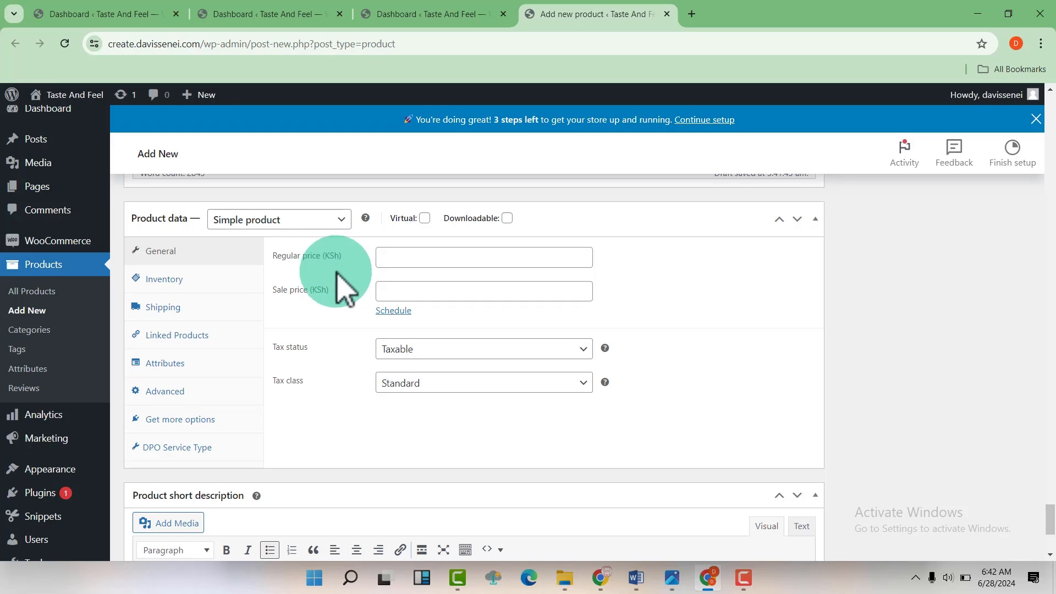
Enter a 1300 KSh regular price from the Word notes and begin the sale price
left_click(483, 257)
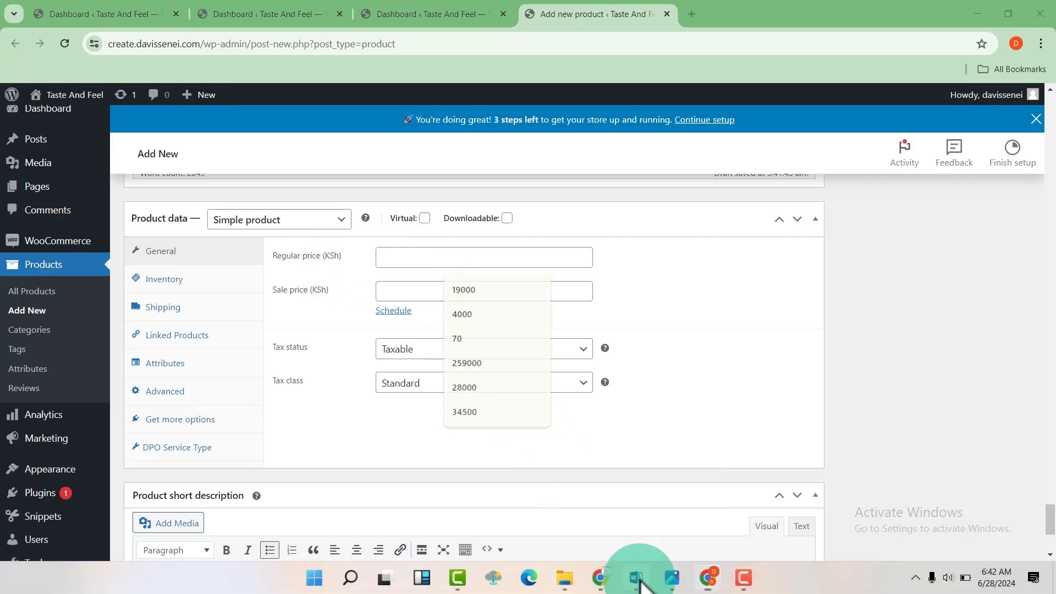
left_click(633, 577)
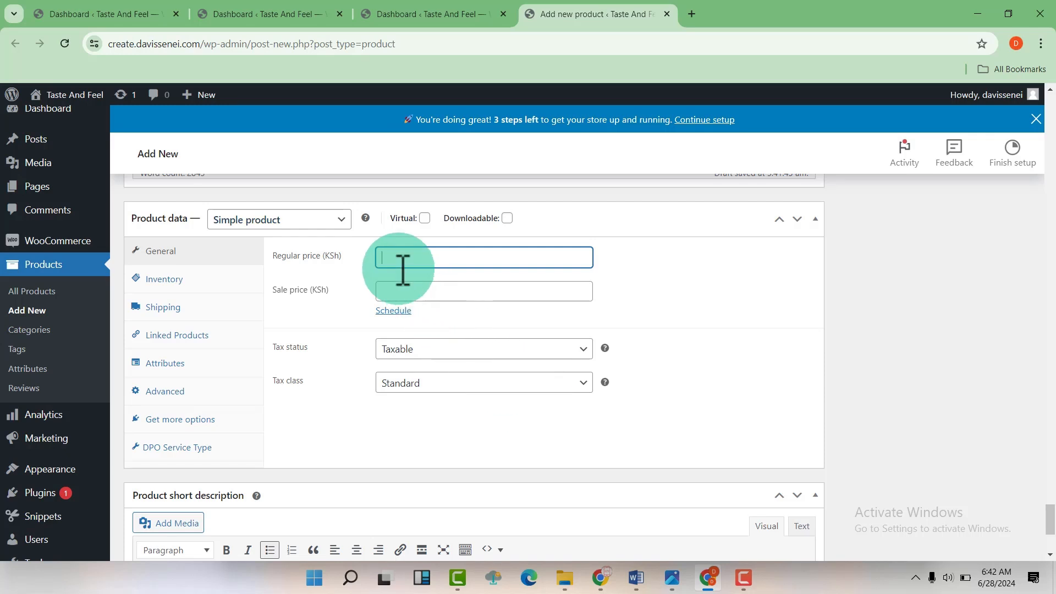
type("13")
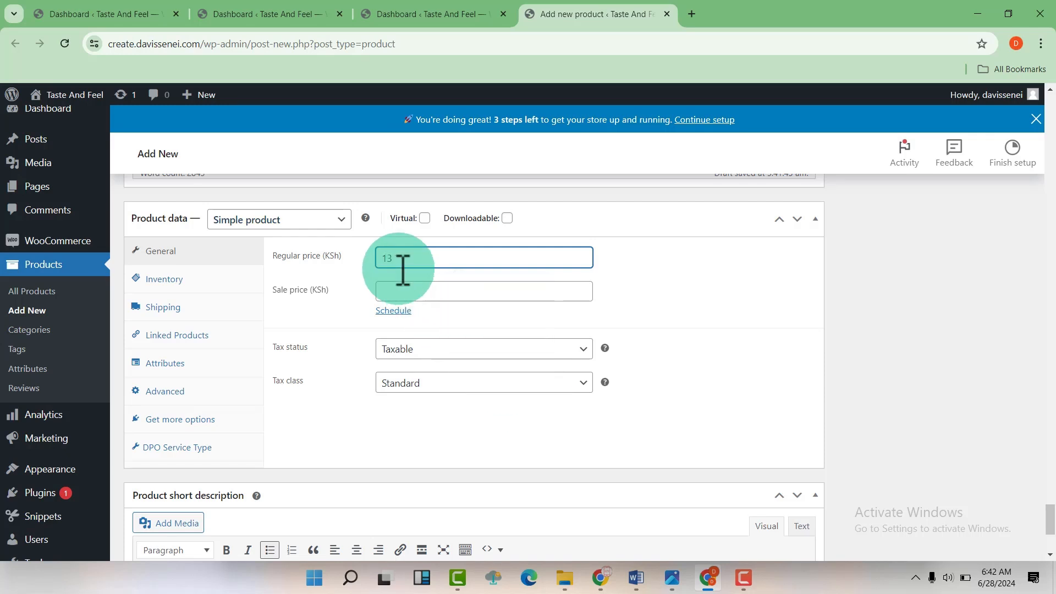
left_click(483, 291)
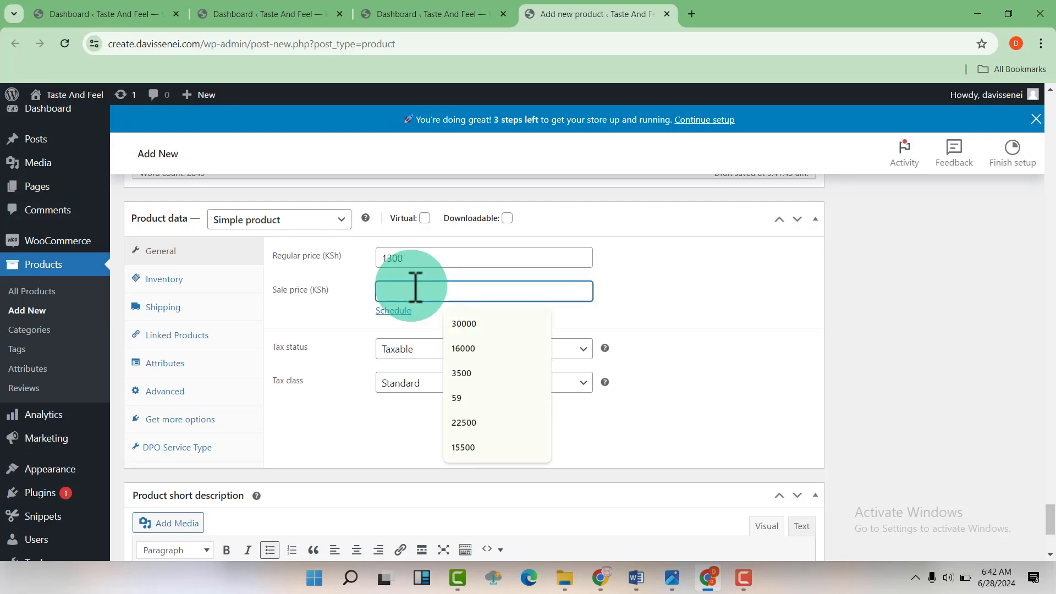
type("11")
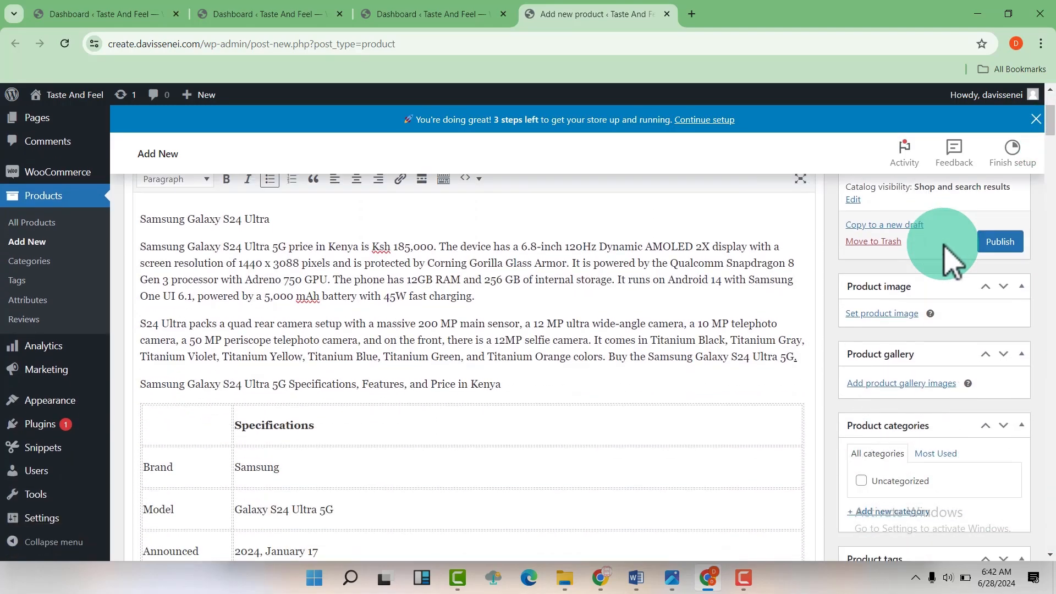
scroll("down", 3)
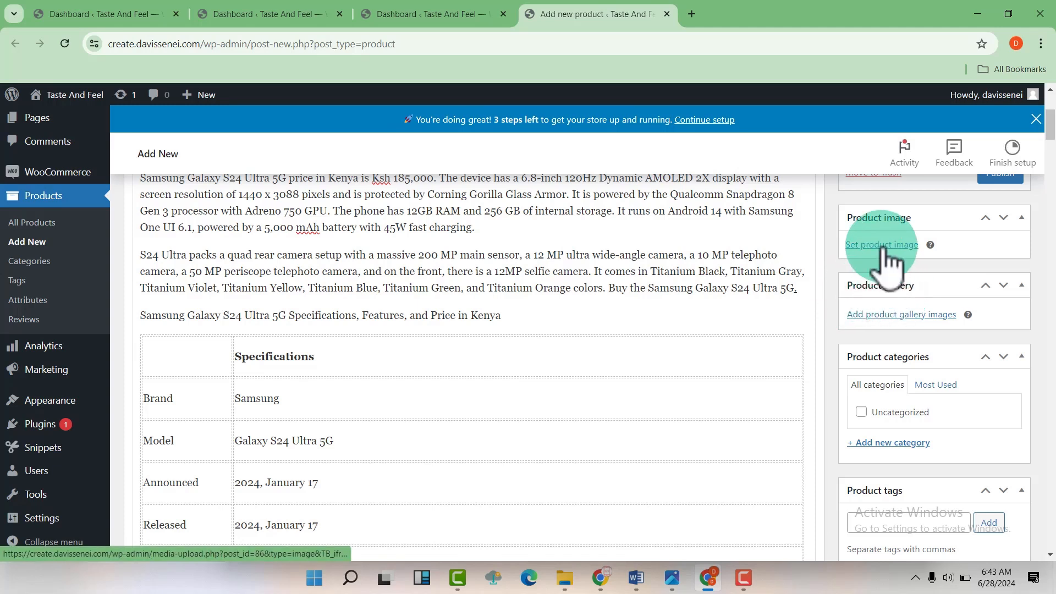
mouse_move(901, 314)
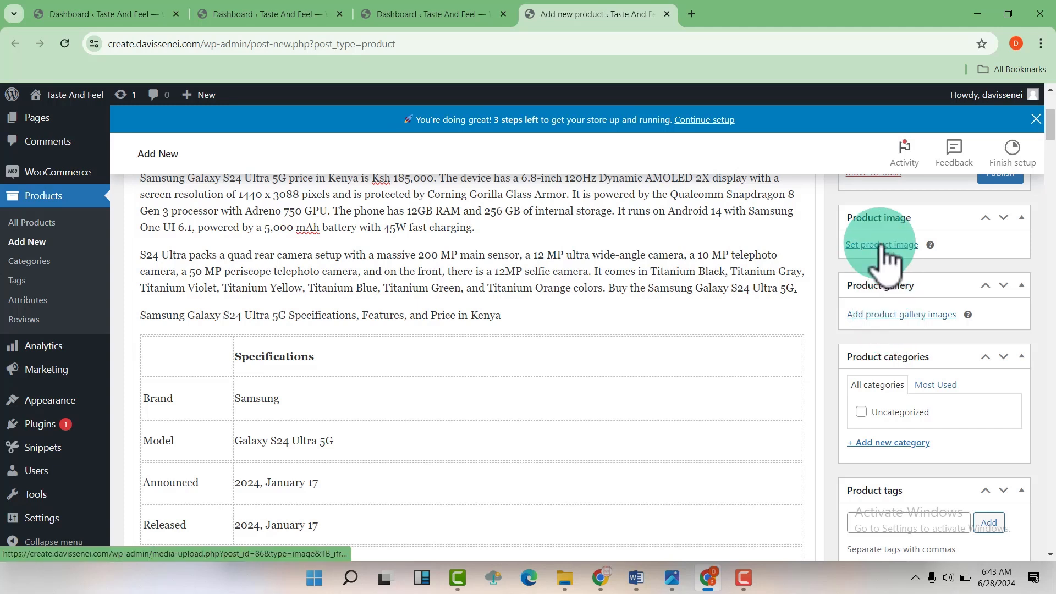
Upload the four Samsung-Galaxy-S24-Ultra images from Downloads through Set product image
left_click(881, 243)
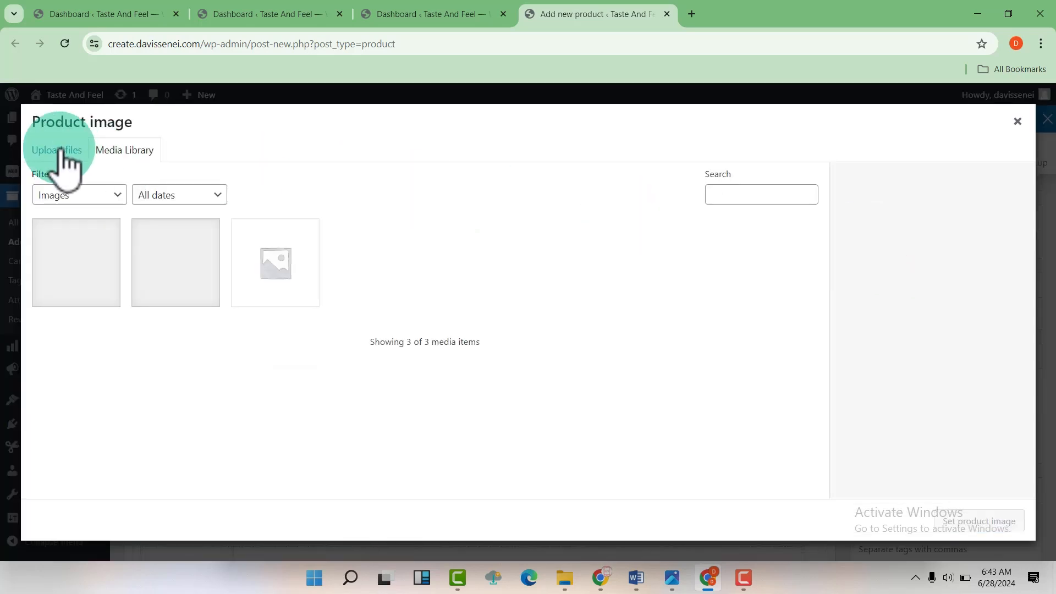
left_click(56, 150)
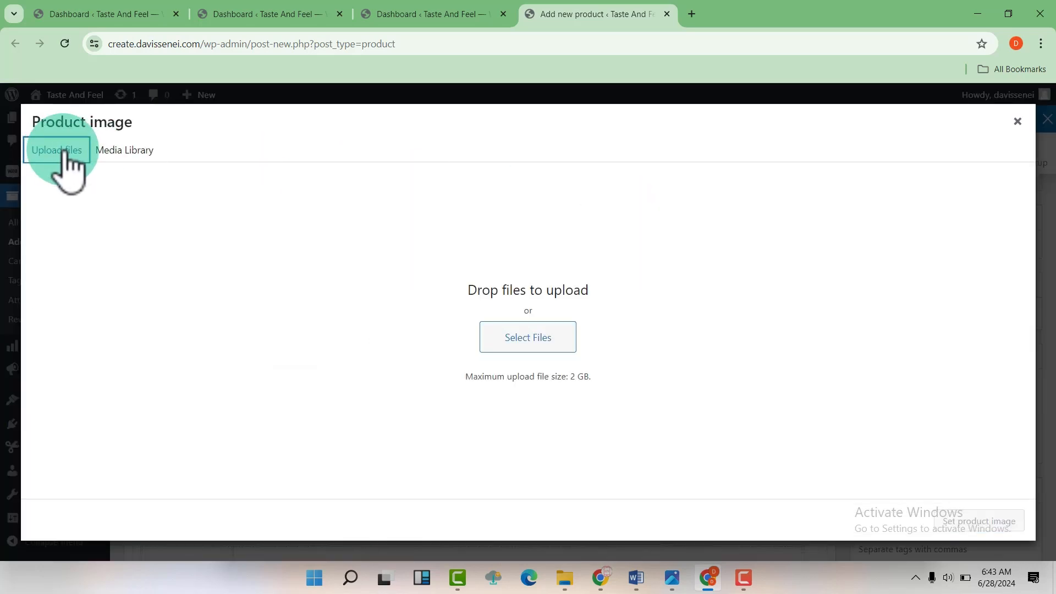
left_click(527, 337)
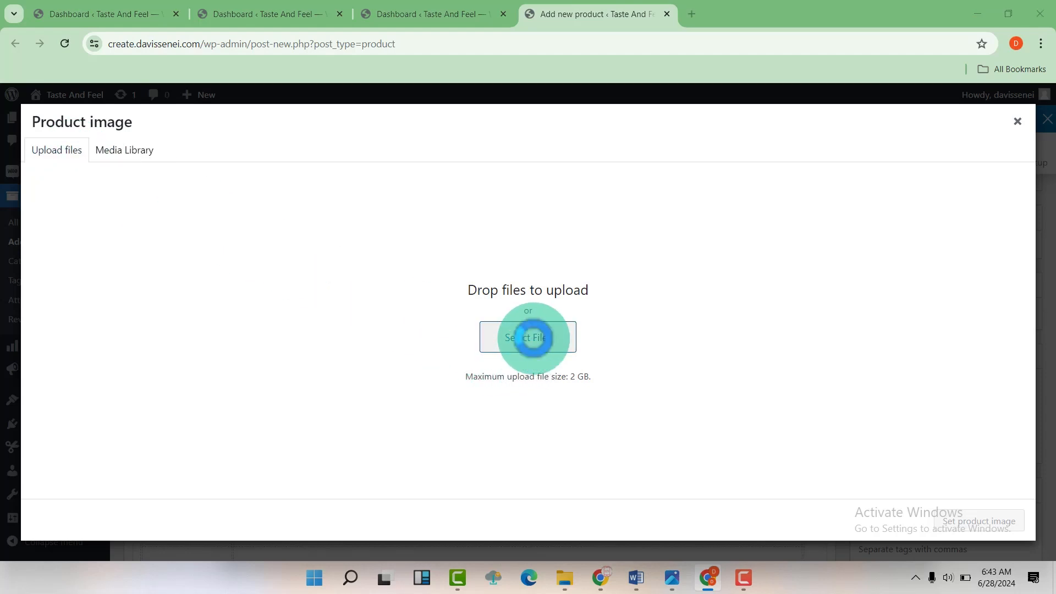
left_click(527, 337)
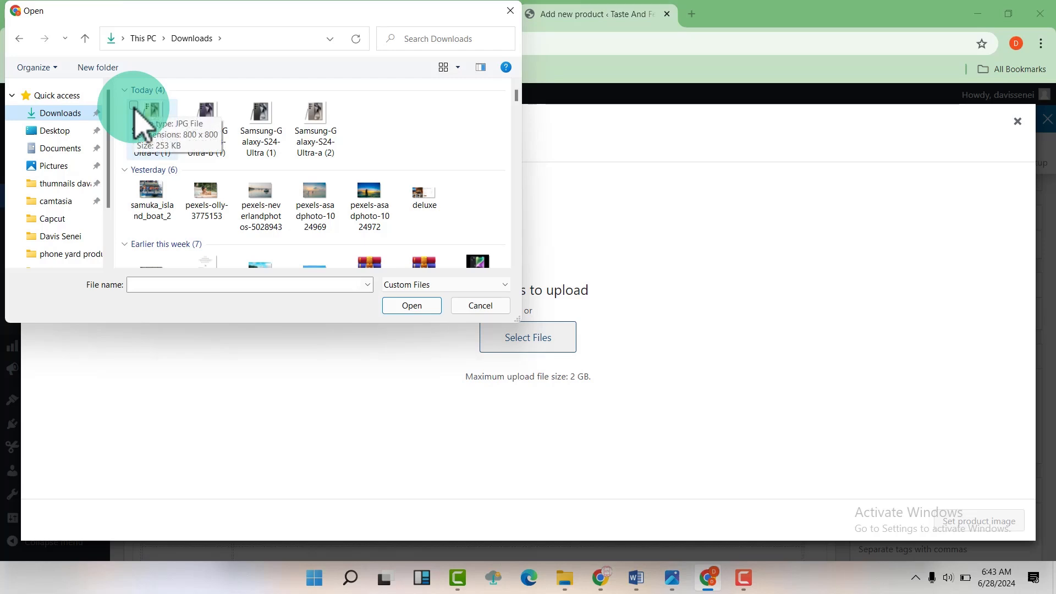
left_click(152, 118)
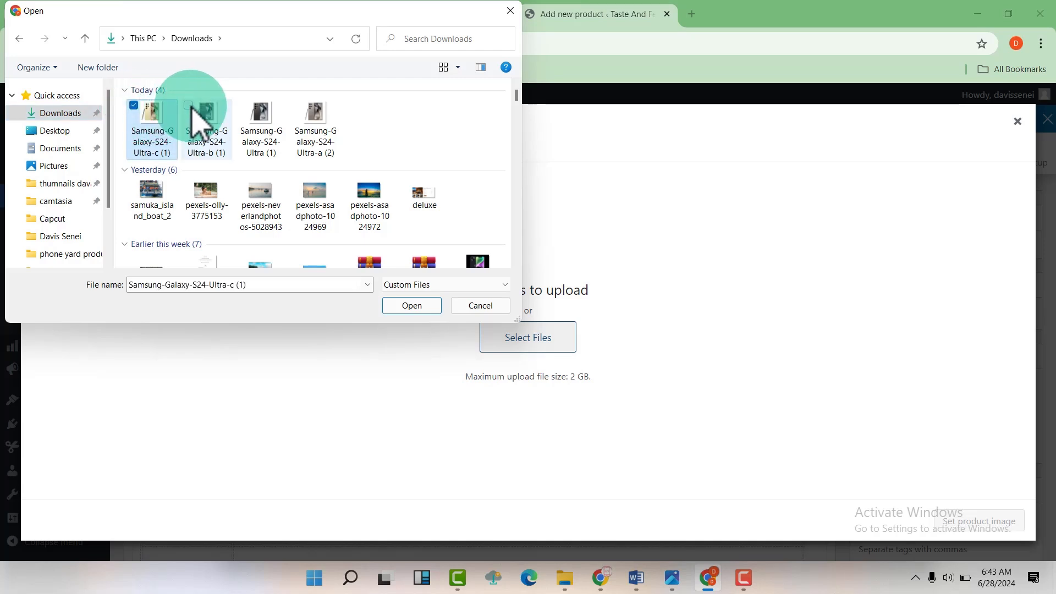
left_click(260, 122)
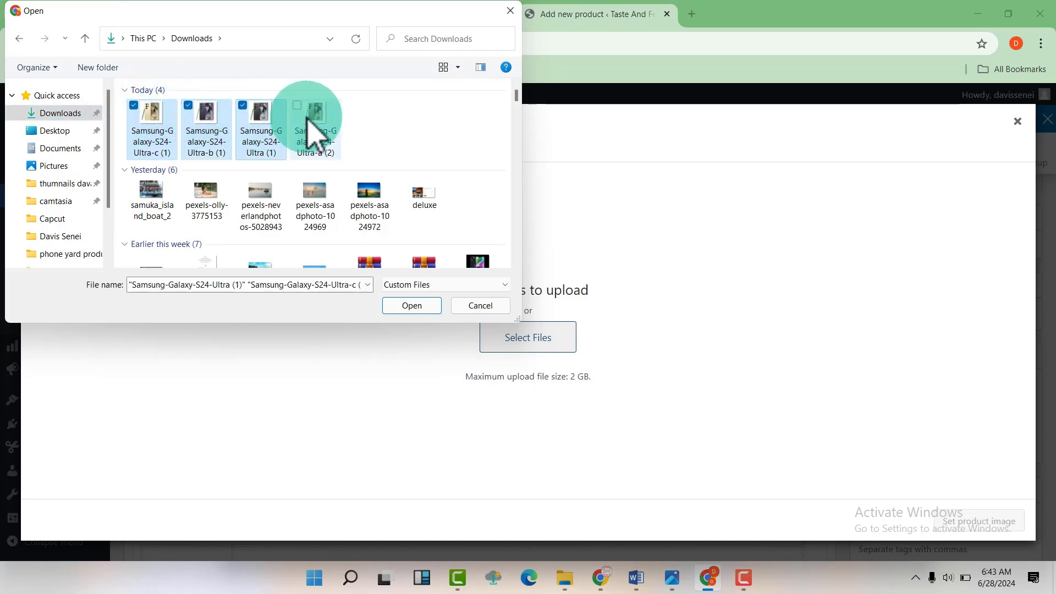
left_click(314, 112)
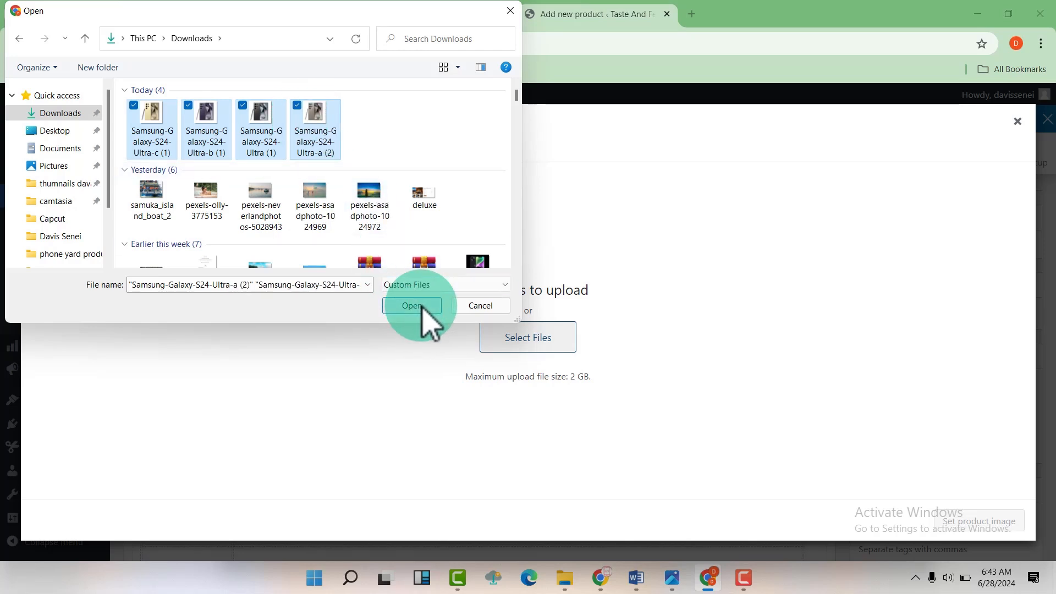
left_click(411, 308)
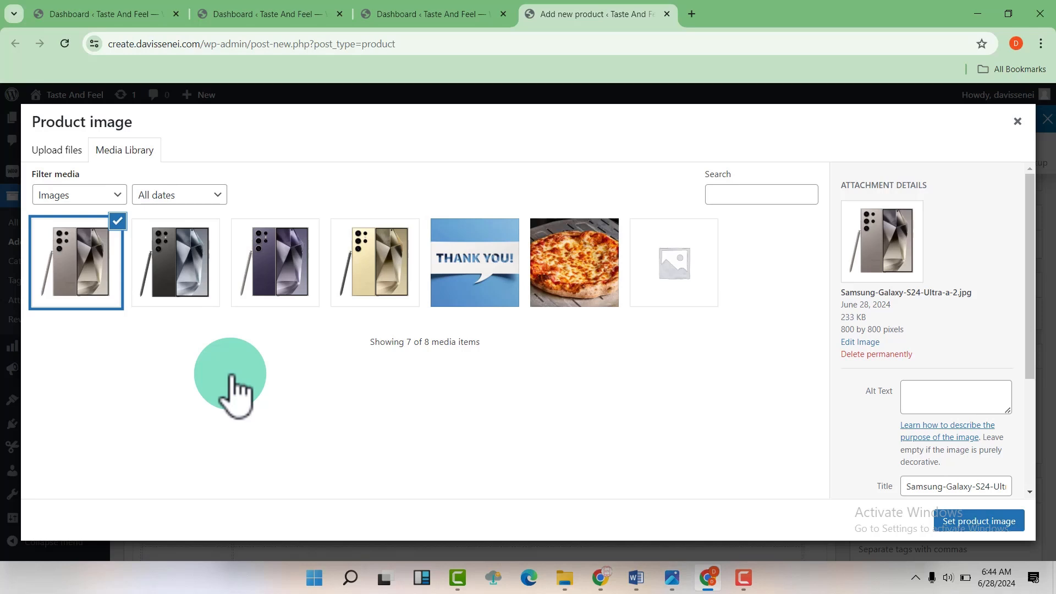
mouse_move(275, 261)
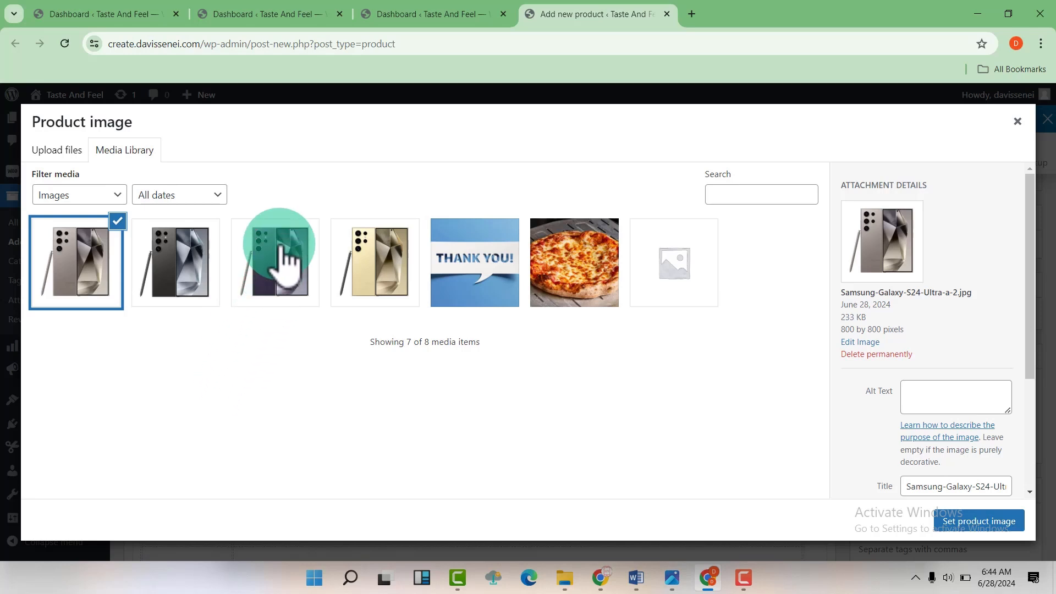
Set the purple Galaxy S24 Ultra photo as the featured product image
left_click(274, 262)
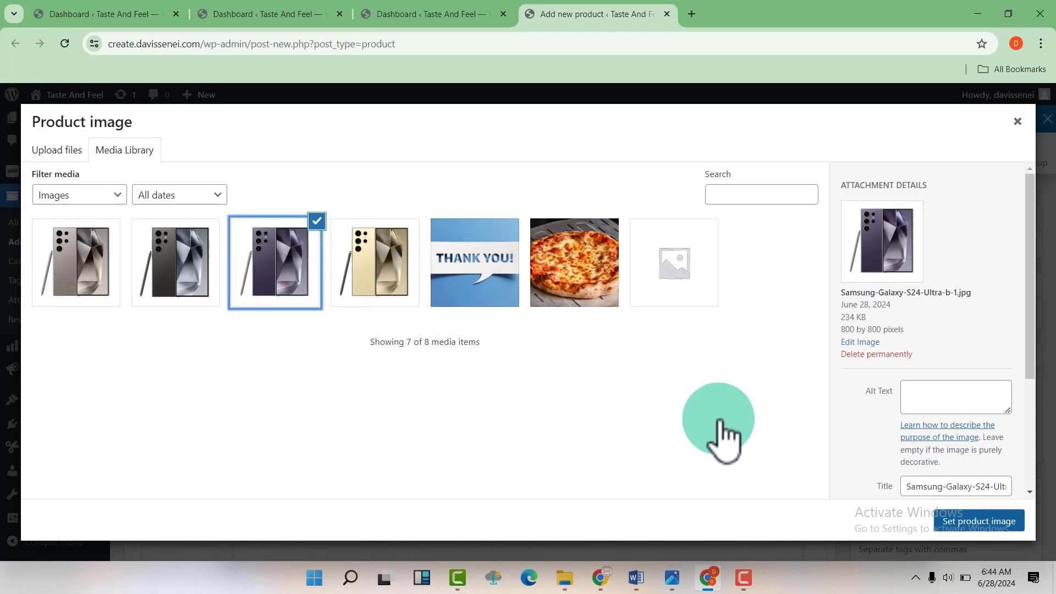
left_click(978, 520)
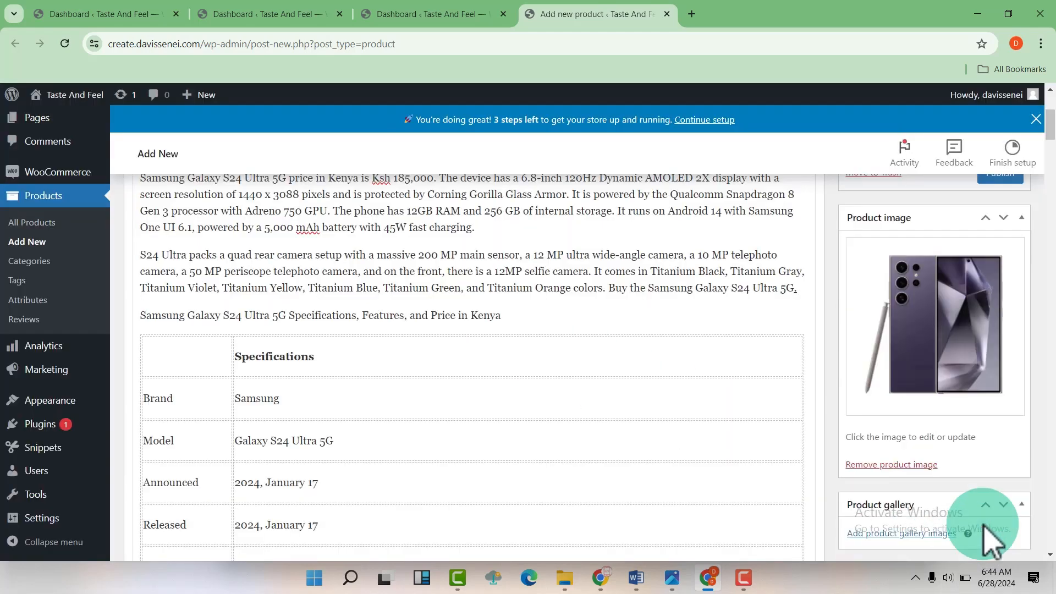
scroll("down", 3)
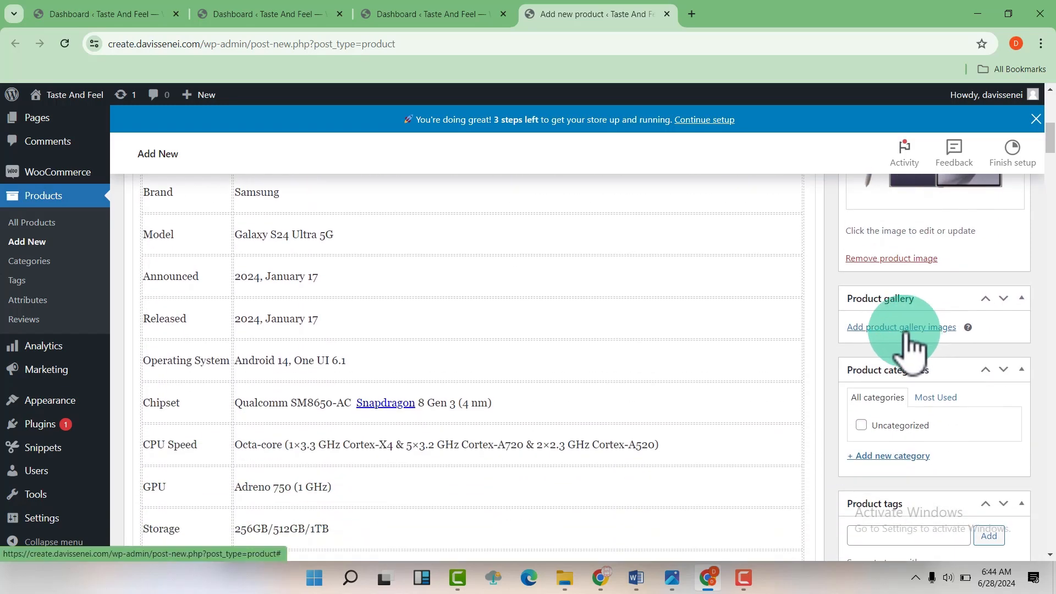
Select the four coloured phone photos in the Media Library and add them to the gallery
left_click(901, 326)
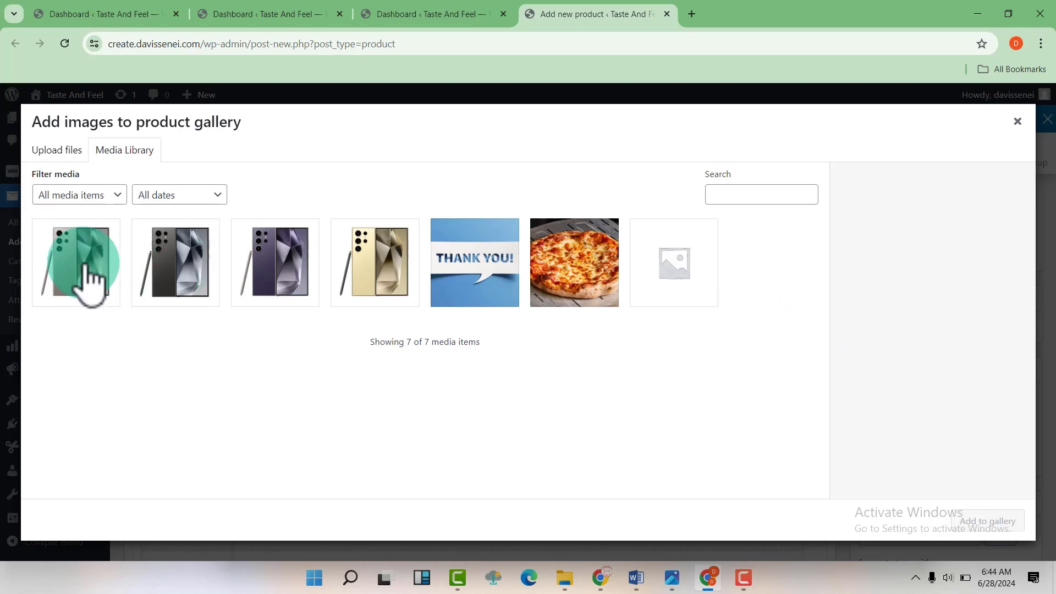
left_click(76, 262)
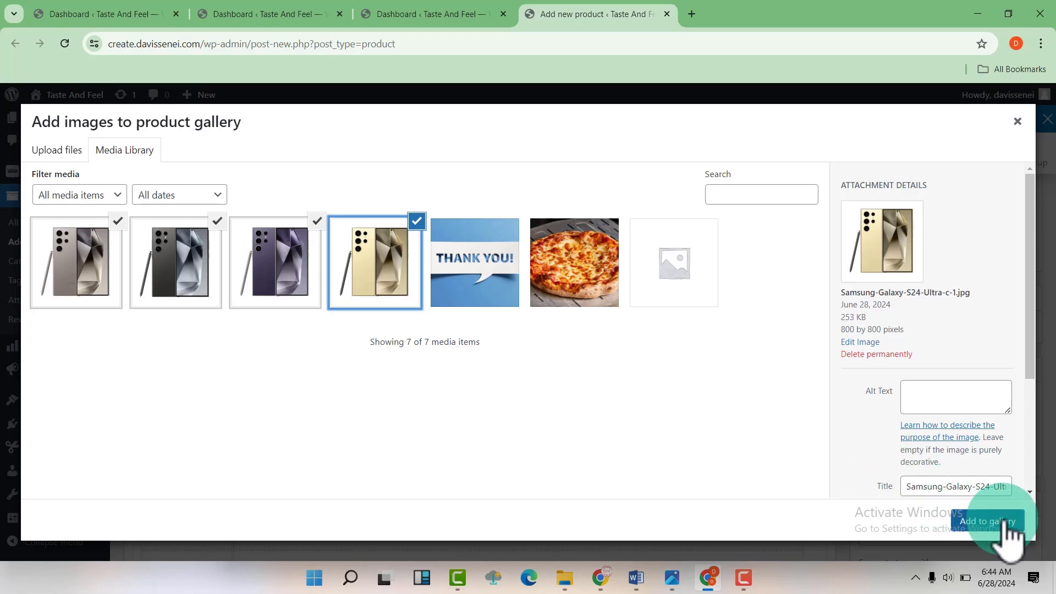
left_click(987, 524)
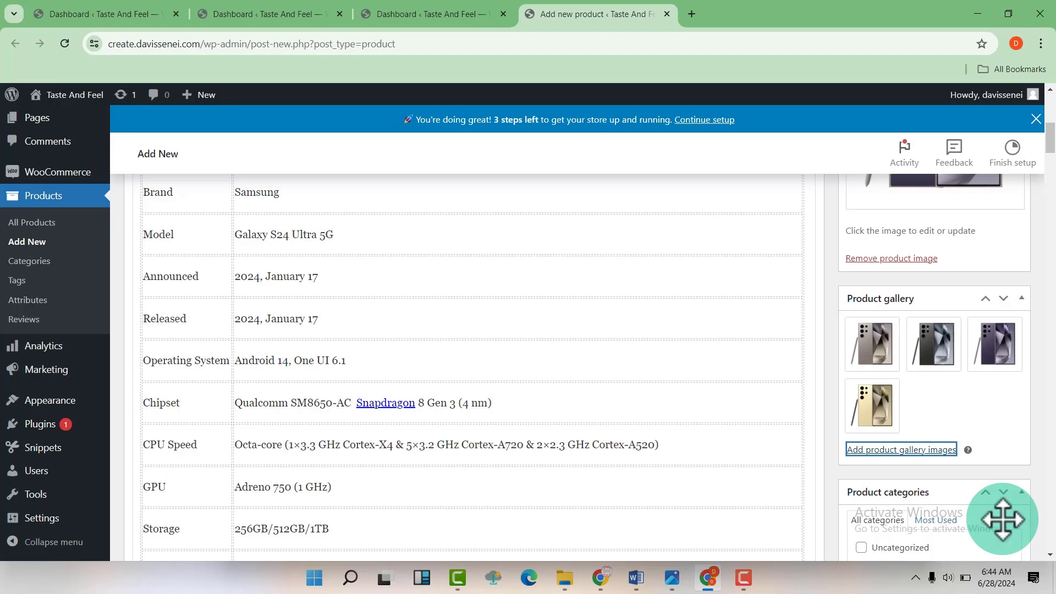
Add a new 'Phones' category under Product categories for this product
scroll("down", 3)
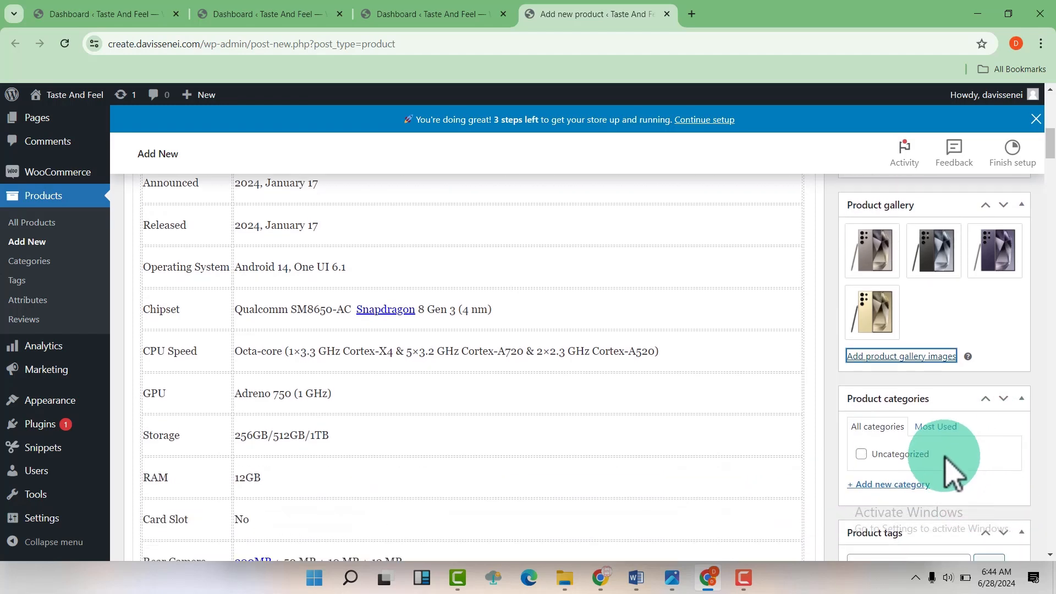
scroll("down", 3)
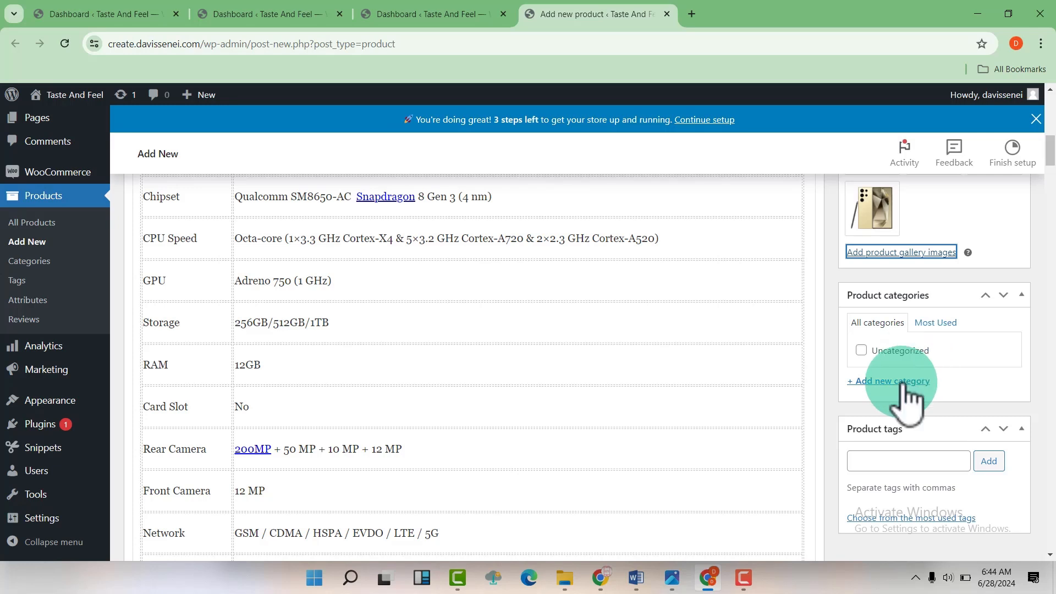
left_click(888, 381)
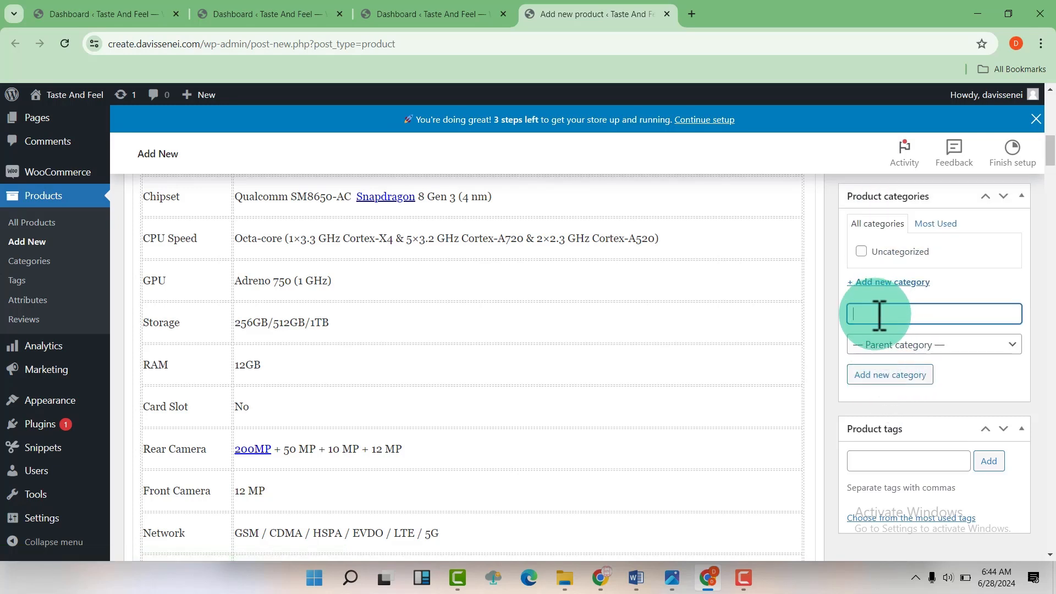
type("Phones")
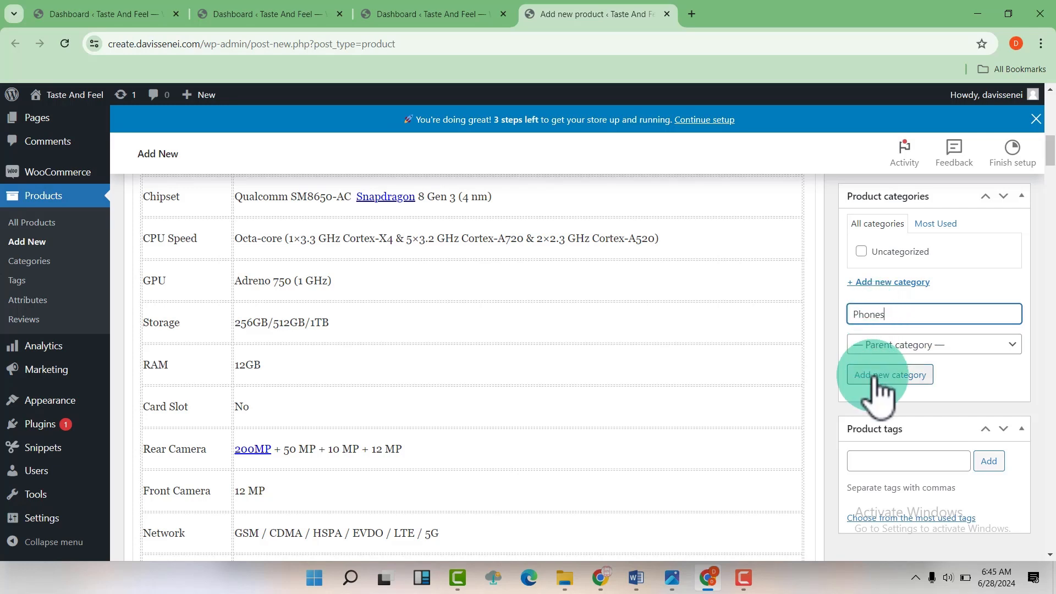
left_click(889, 375)
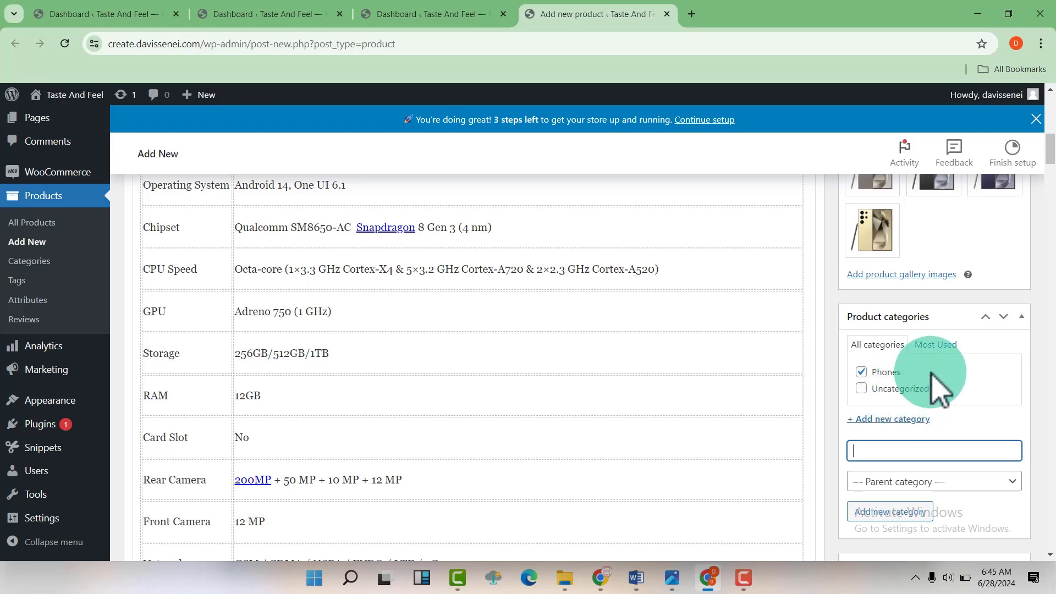
Add the tags 'Samsung, samsung galaxy' in the Product tags box
scroll("down", 3)
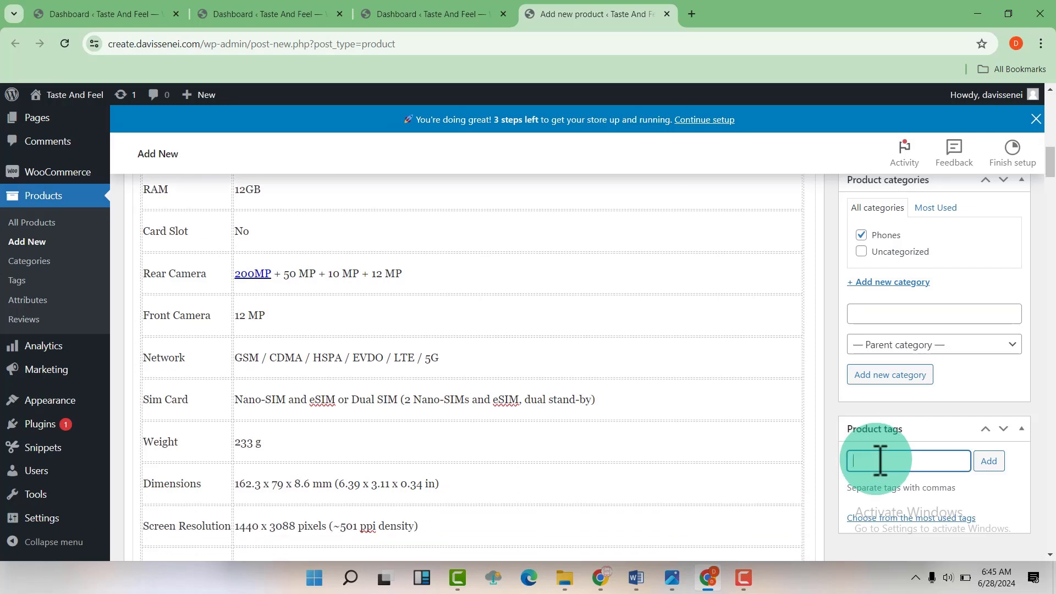
type("sam")
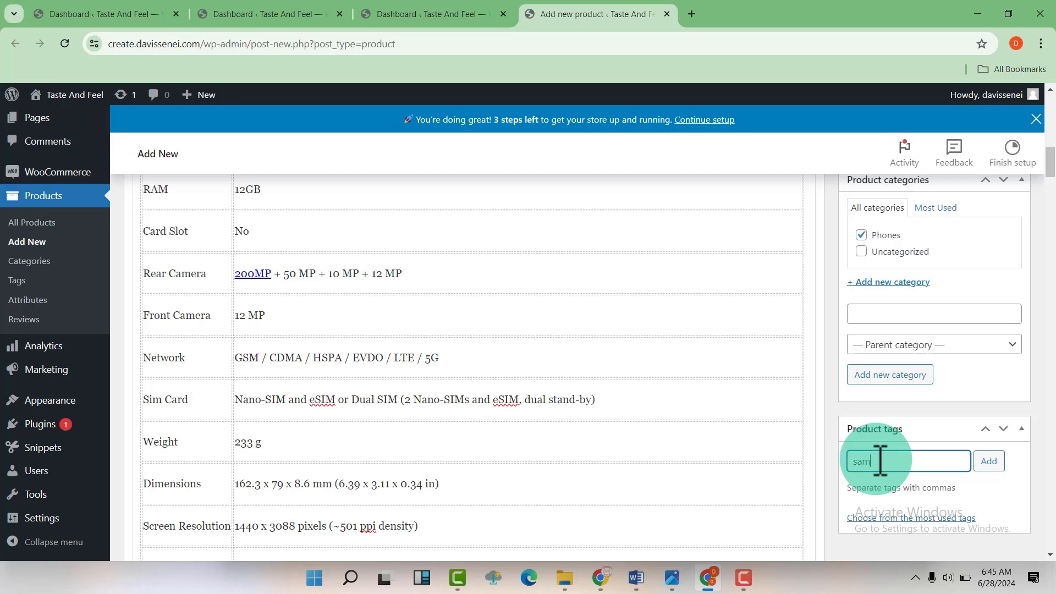
right_click(906, 461)
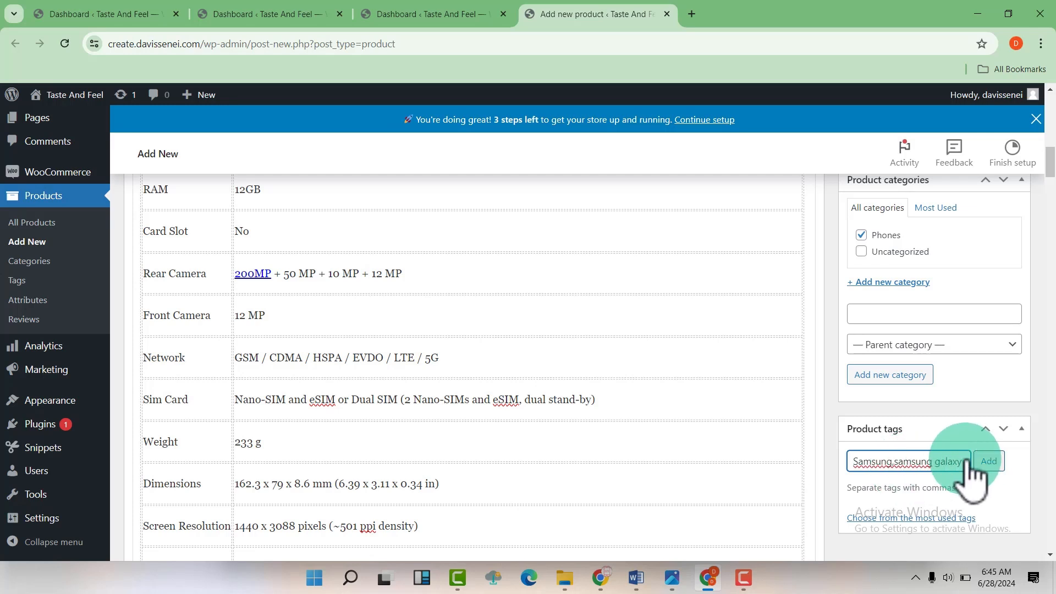
left_click(988, 460)
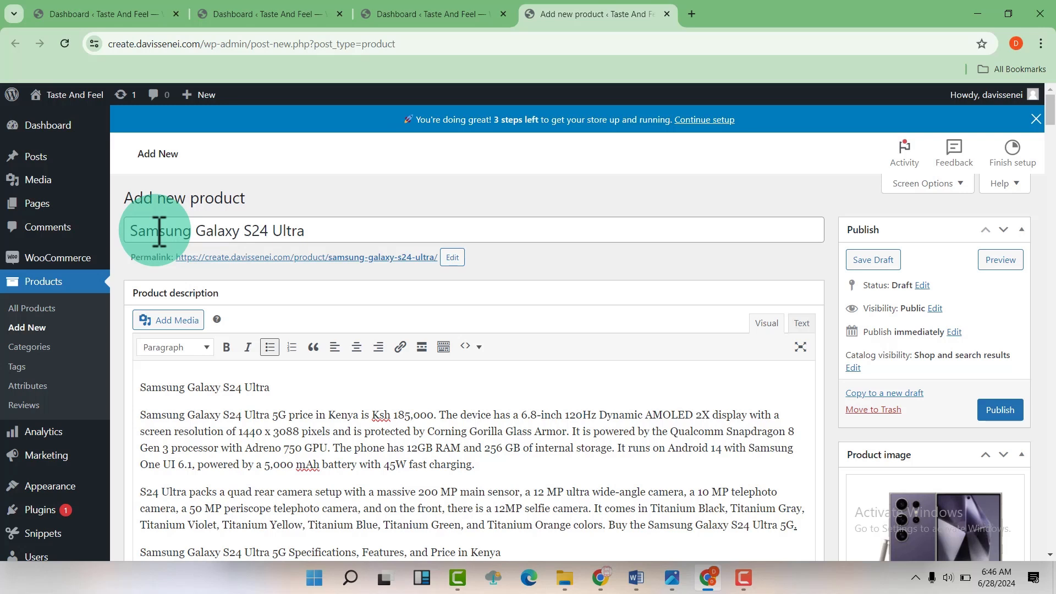
mouse_move(775, 361)
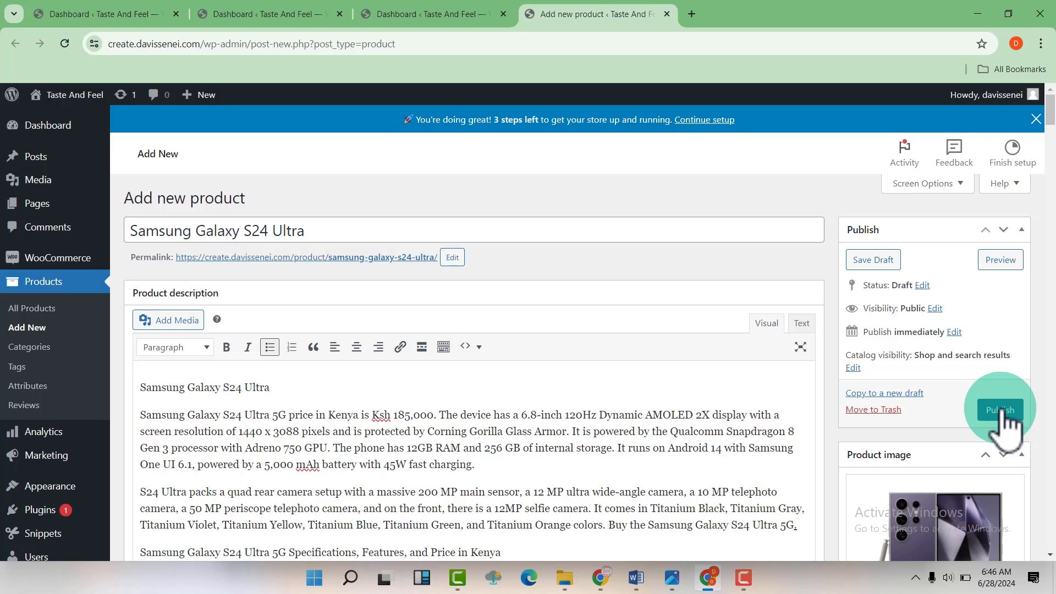
Publish the Samsung Galaxy S24 Ultra product from the editor's Publish box
left_click(1000, 409)
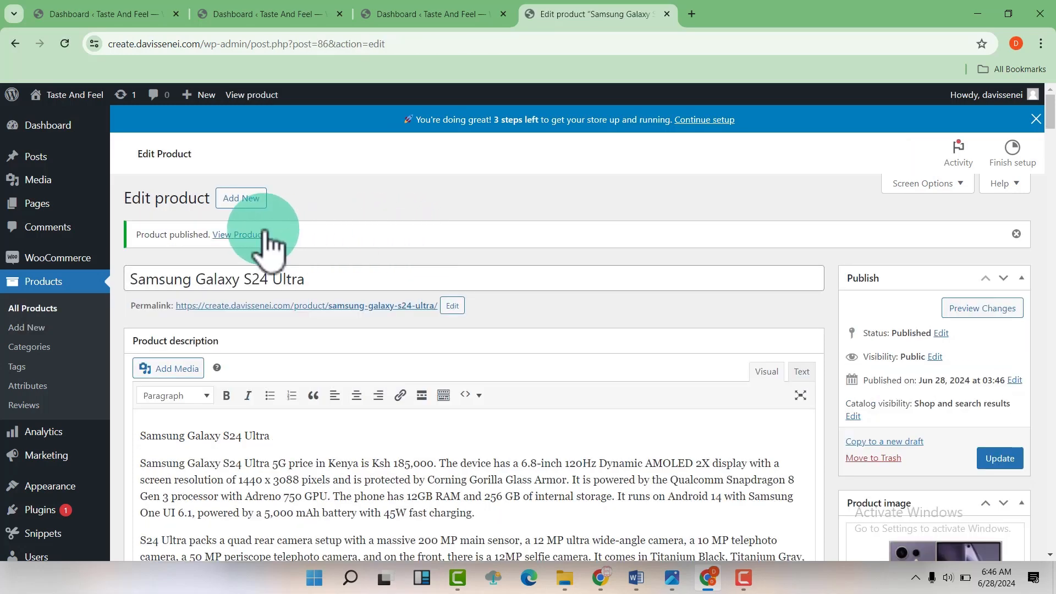
mouse_move(270, 256)
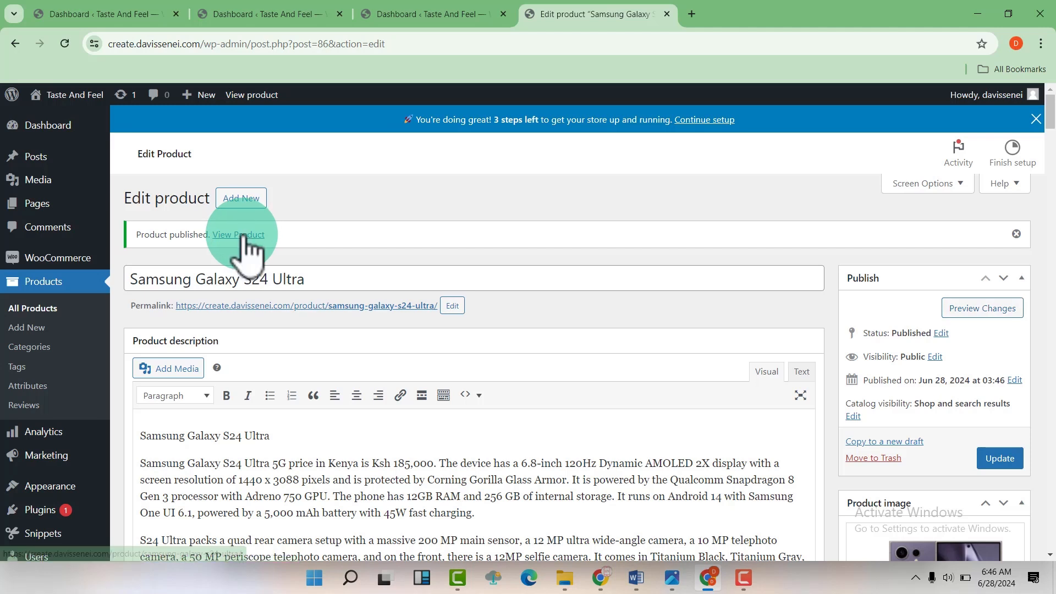
mouse_move(237, 233)
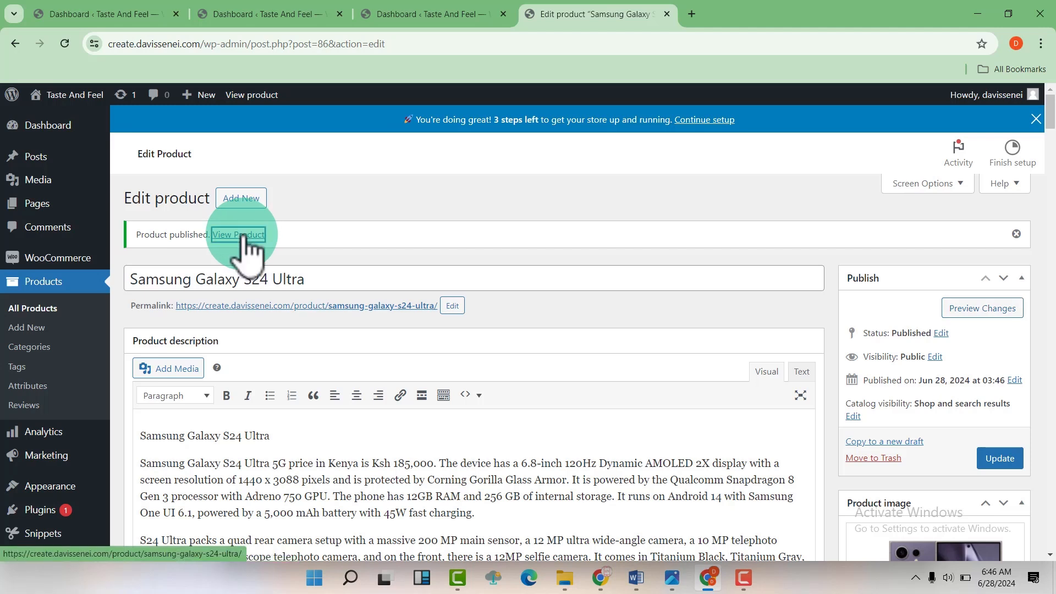
Follow the View Product link to the live Galaxy S24 Ultra storefront page
left_click(237, 234)
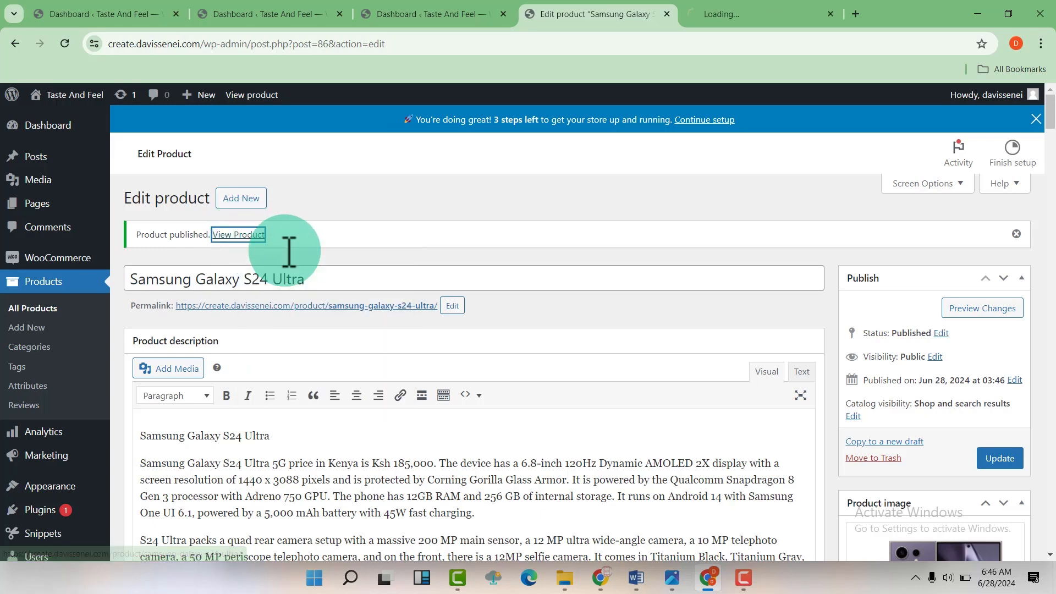
left_click(238, 235)
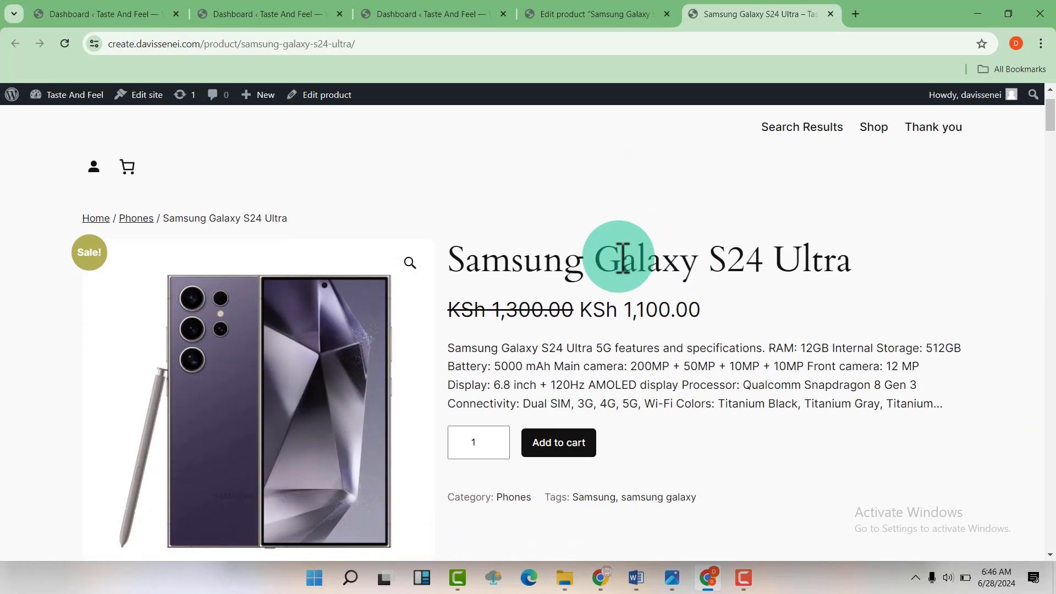
scroll("down", 3)
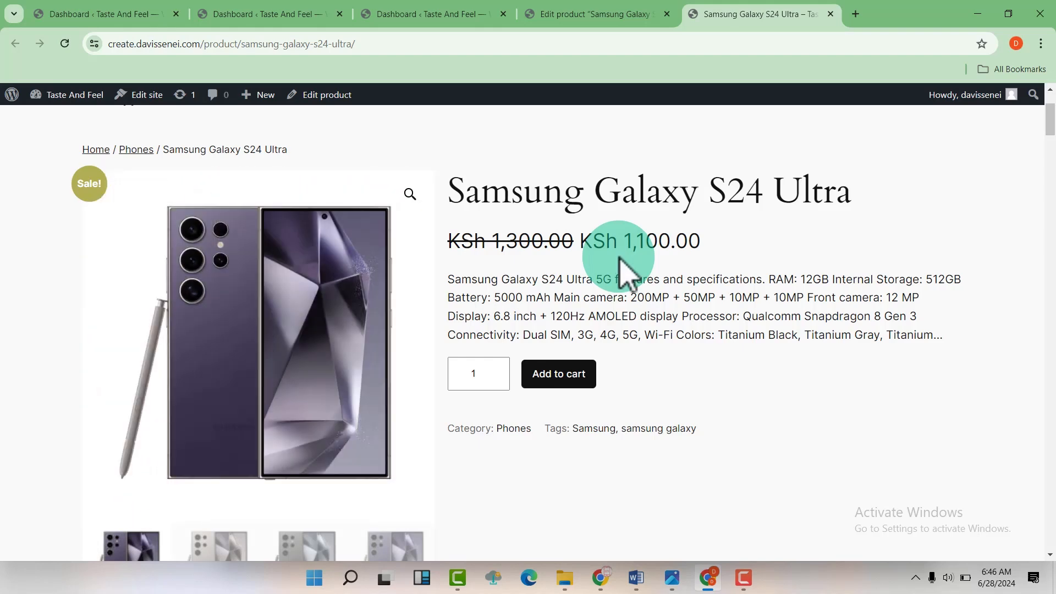
scroll("down", 3)
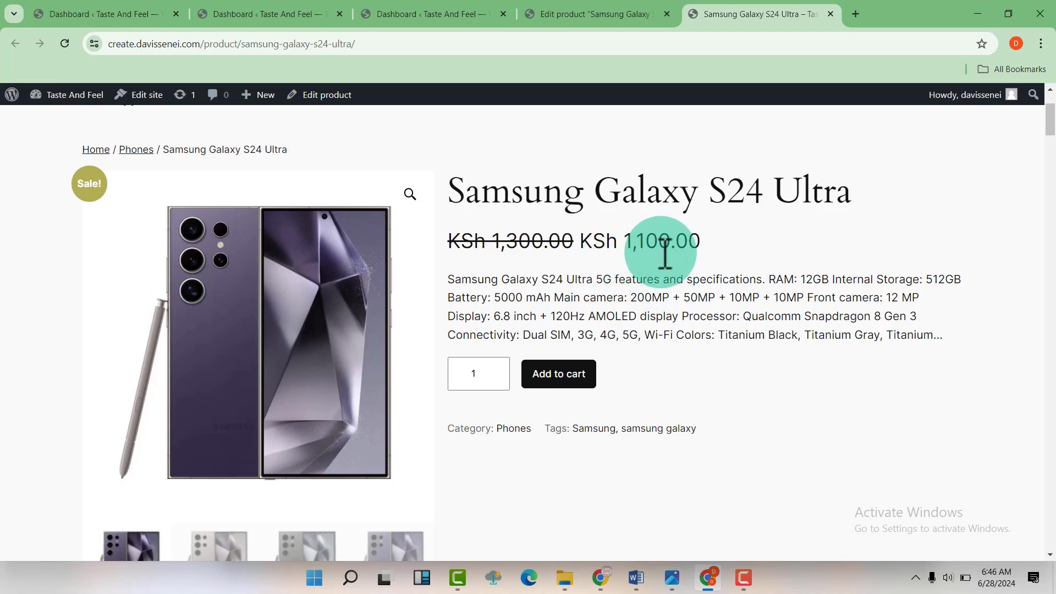
mouse_move(673, 259)
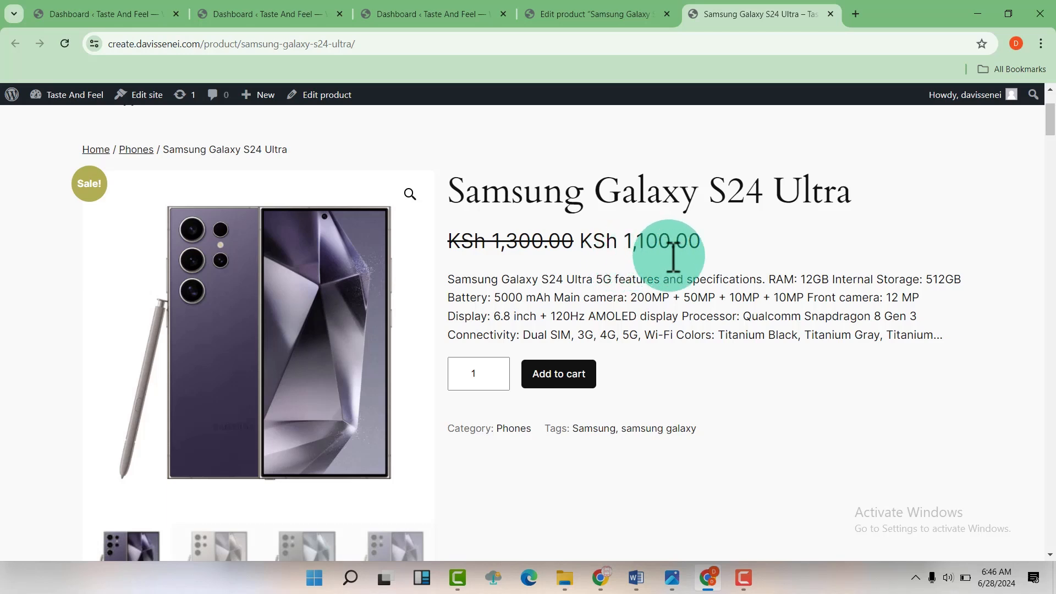
scroll("down", 3)
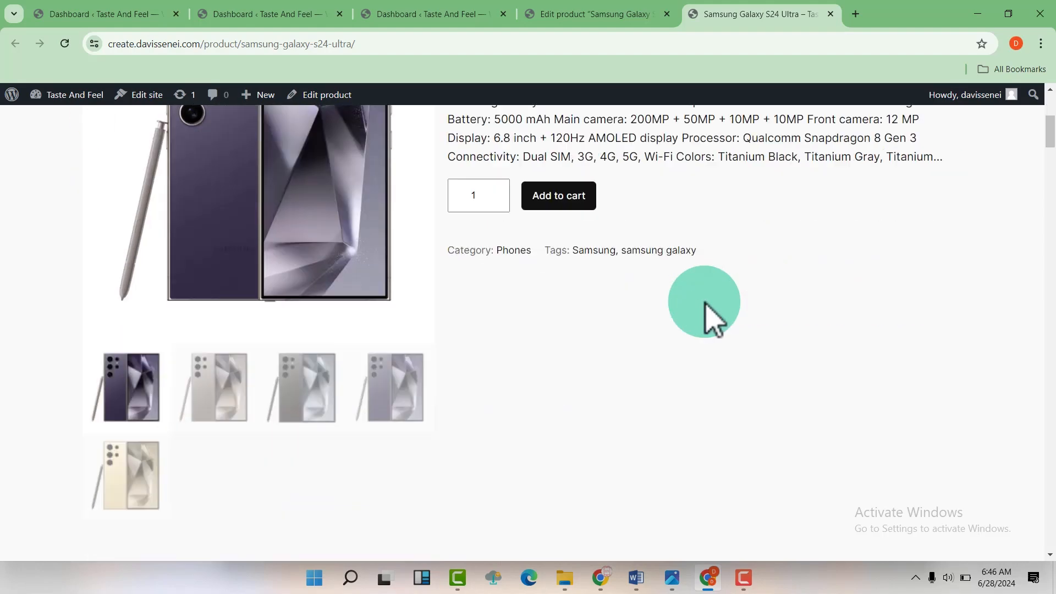
scroll("down", 3)
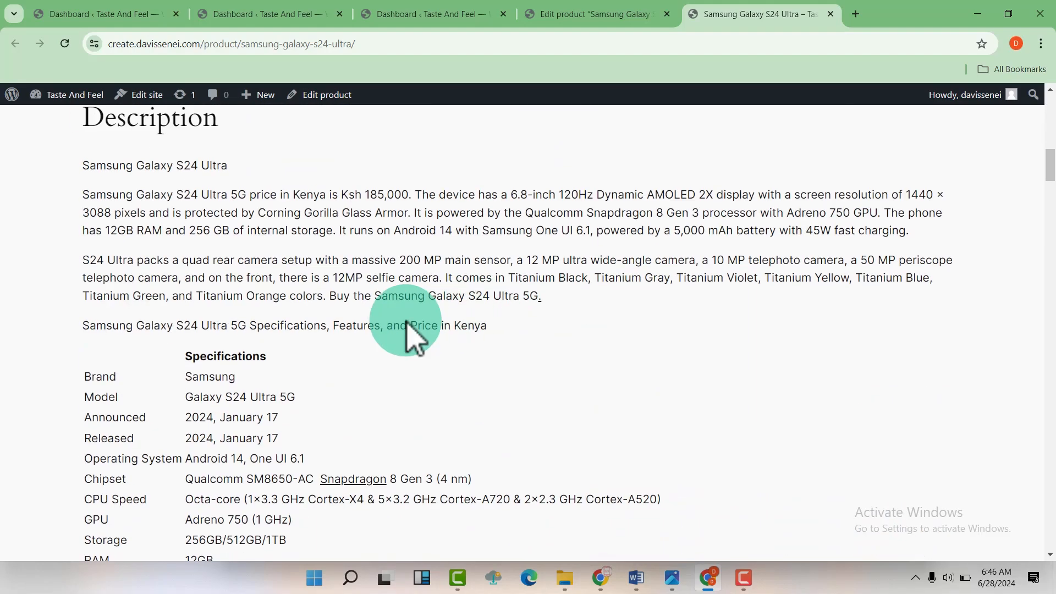
scroll("down", 3)
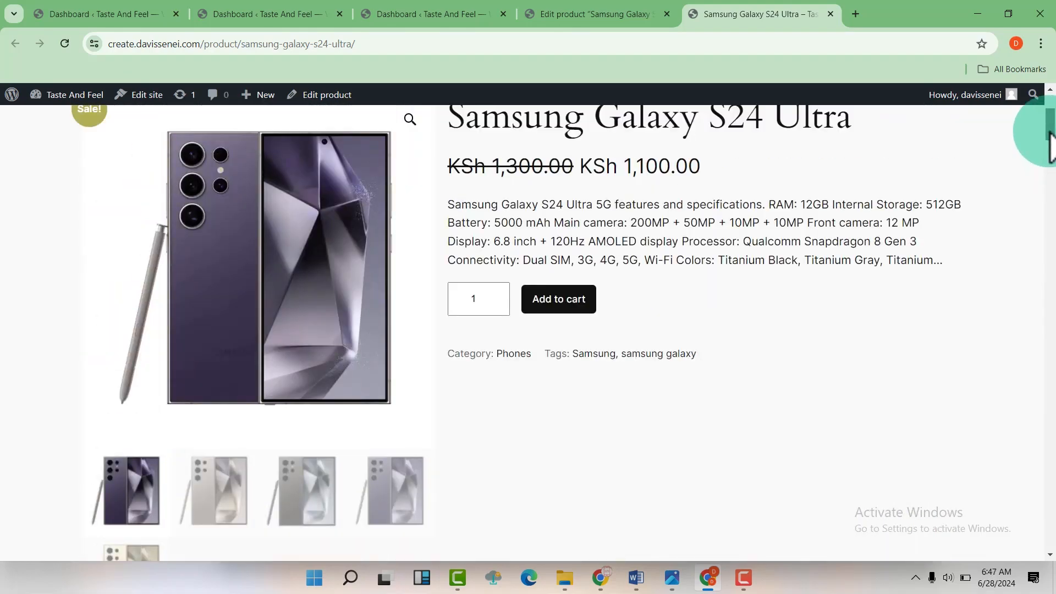
scroll("down", 3)
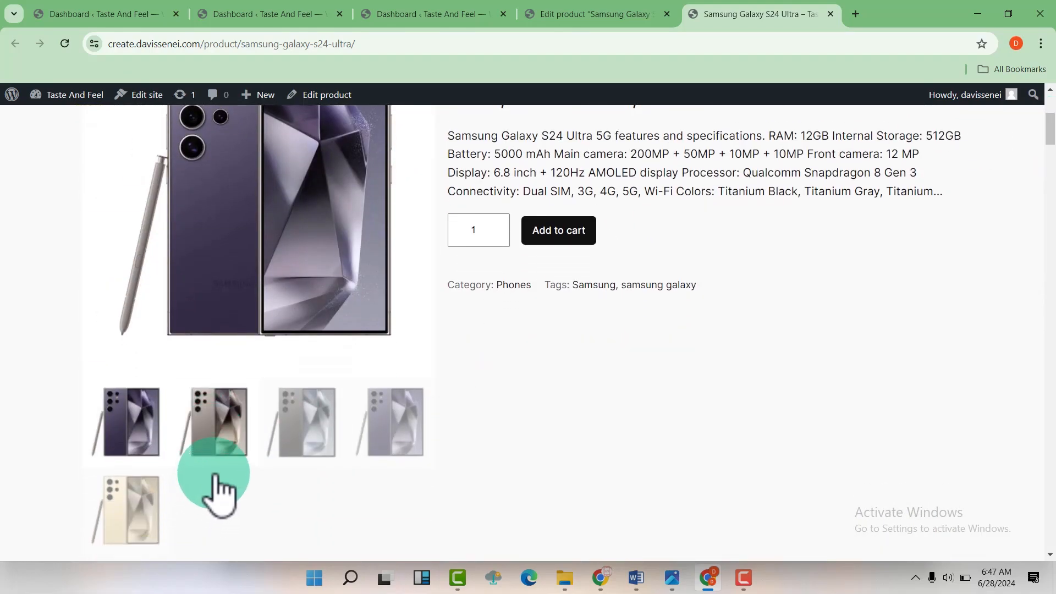
left_click(306, 424)
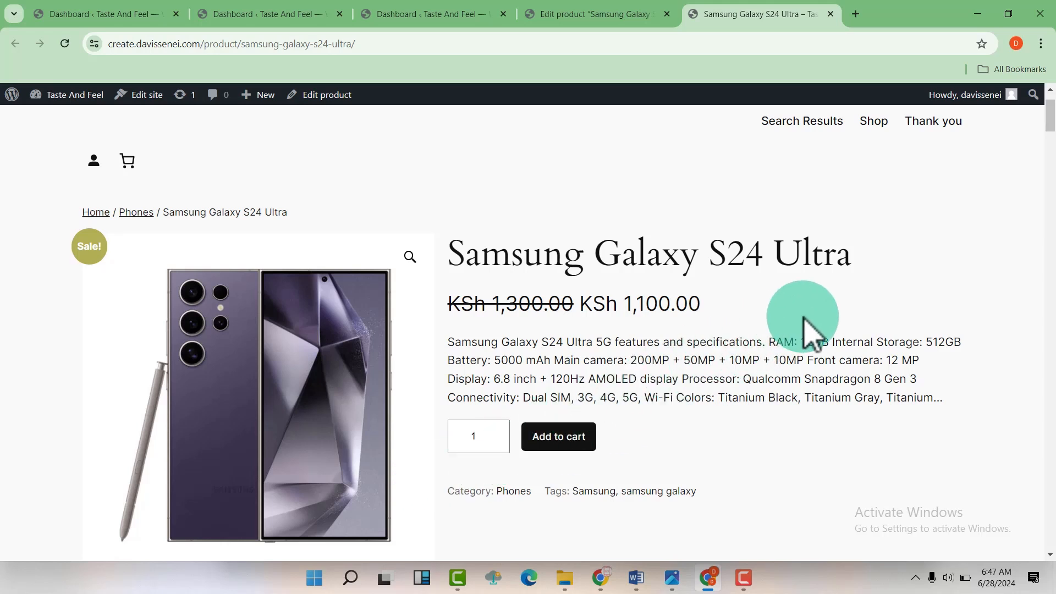
scroll("down", 3)
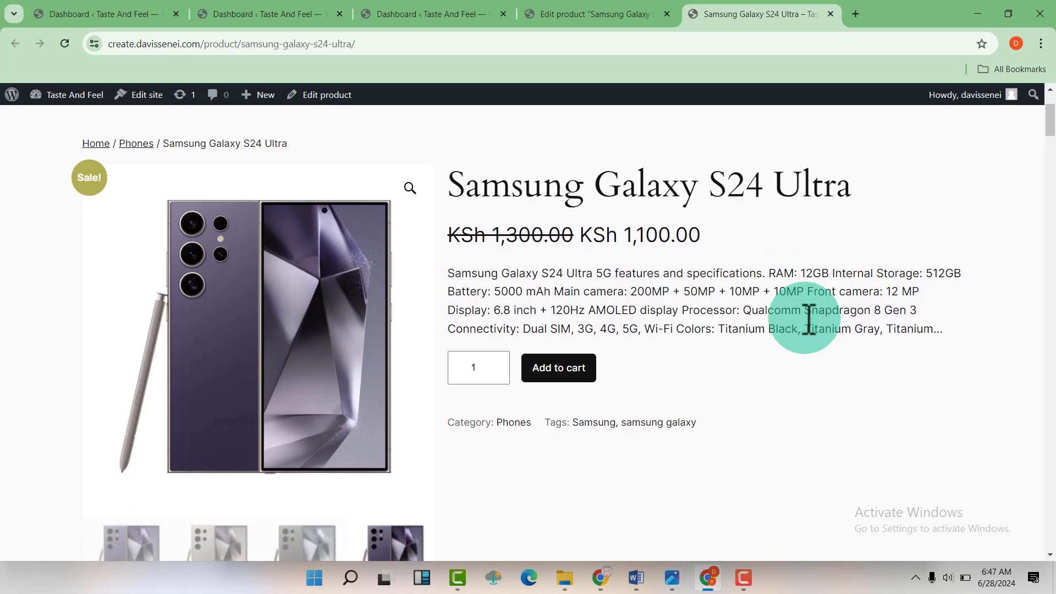
mouse_move(855, 369)
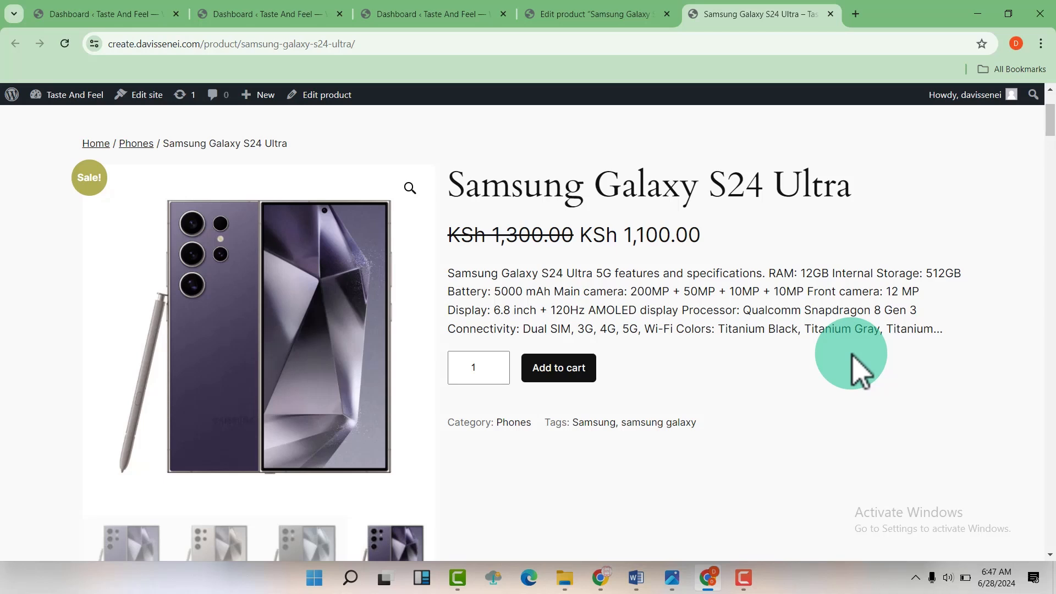
mouse_move(825, 364)
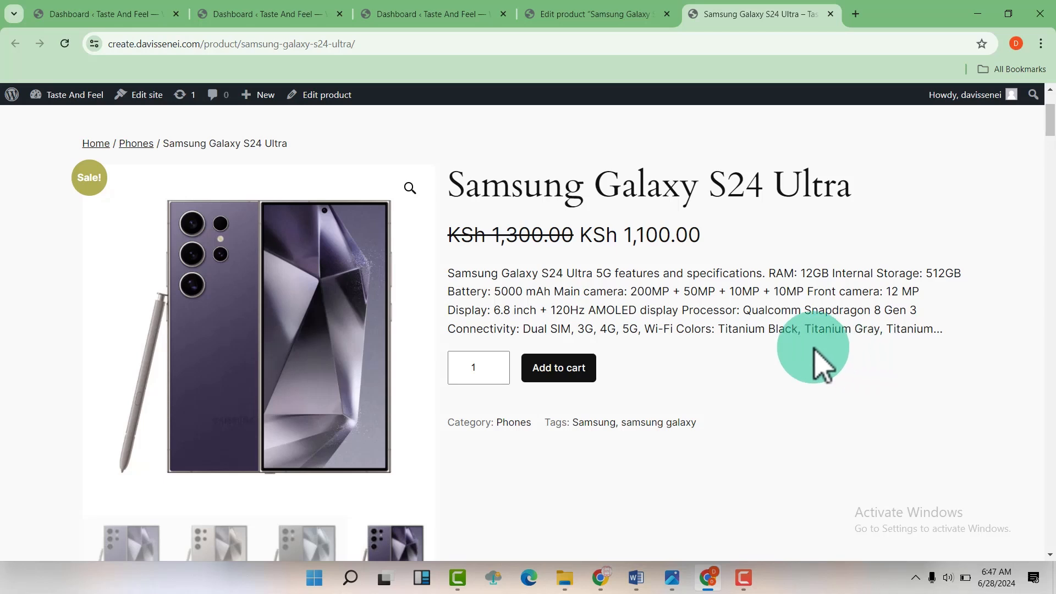
mouse_move(761, 357)
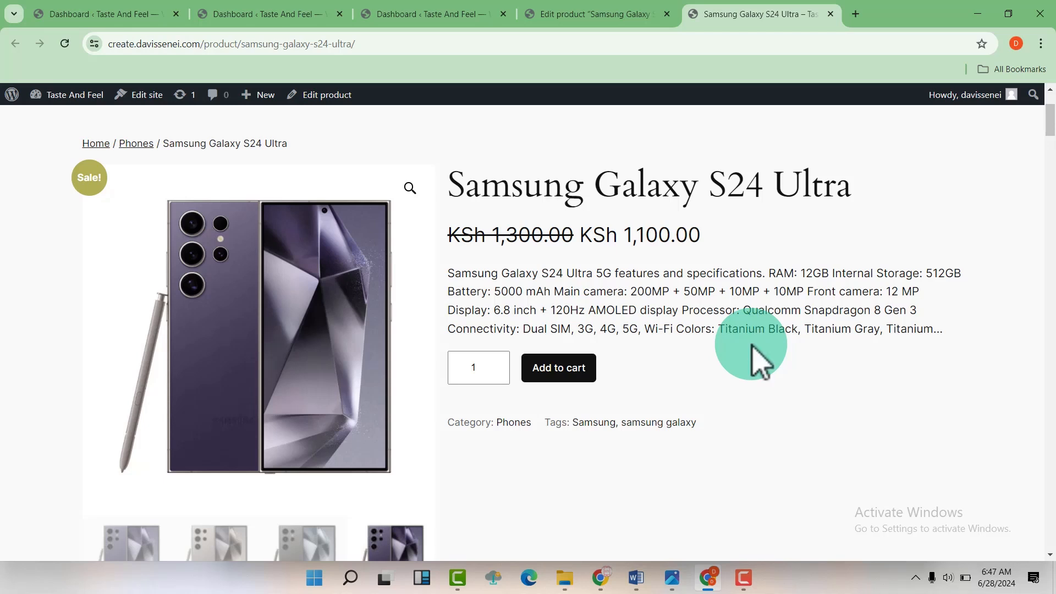
mouse_move(720, 320)
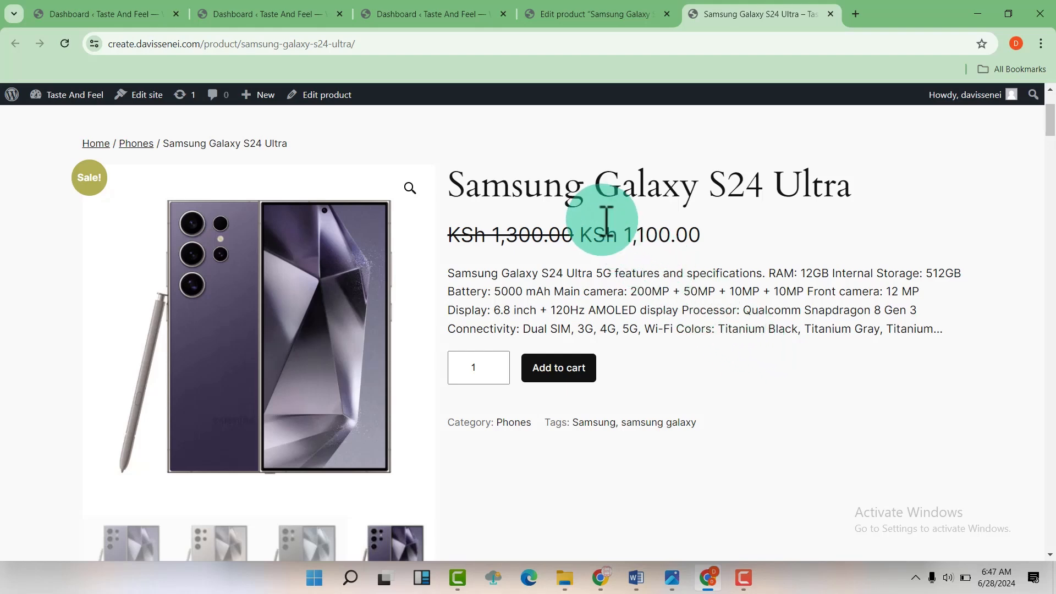
Open WooCommerce Settings from the Dashboard and scroll to the Kenyan shilling currency options
left_click(434, 13)
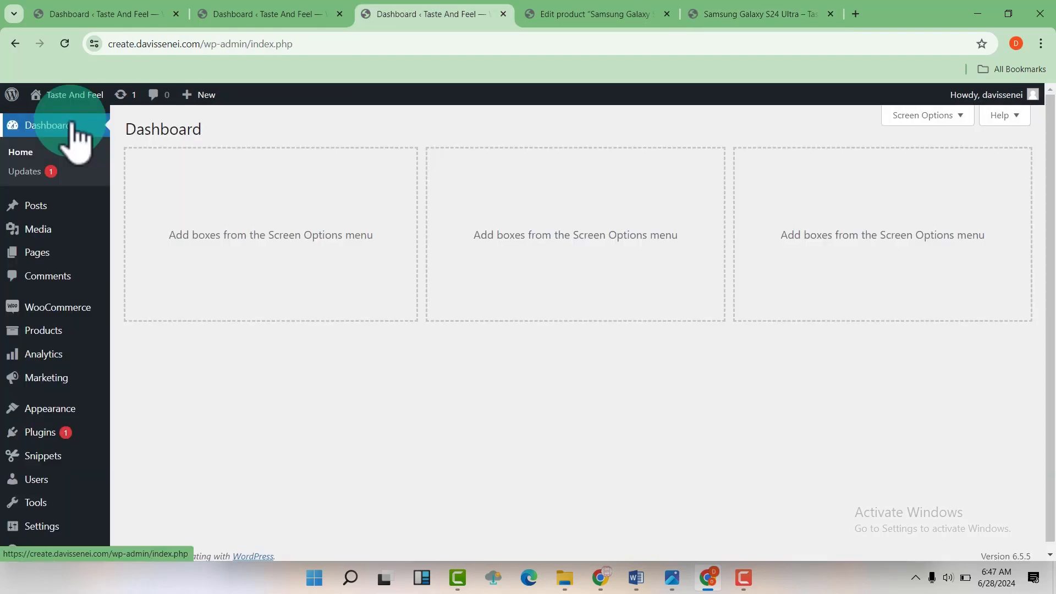
mouse_move(58, 307)
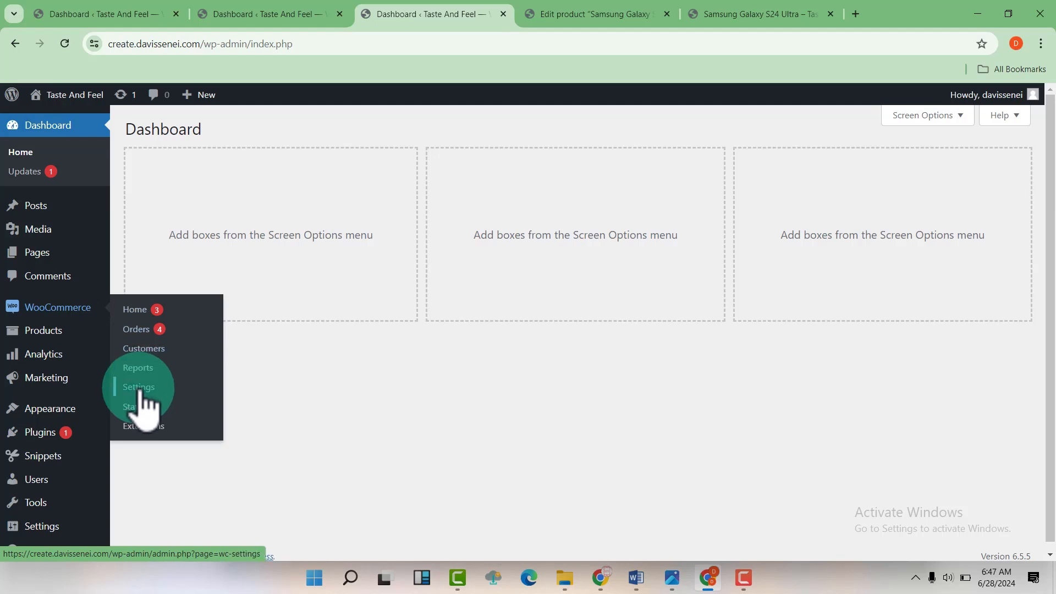
left_click(139, 386)
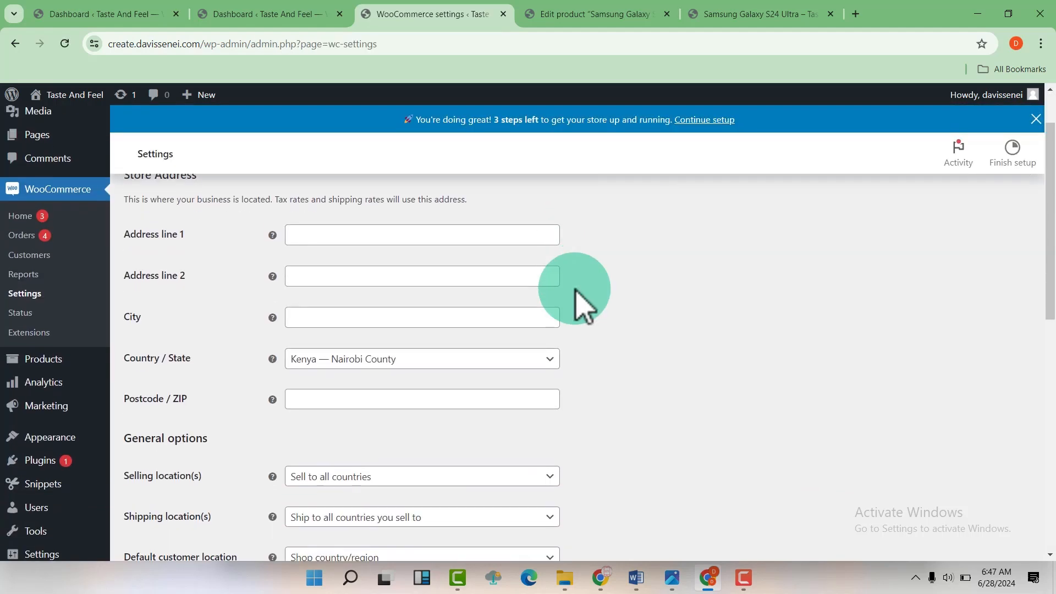
scroll("down", 3)
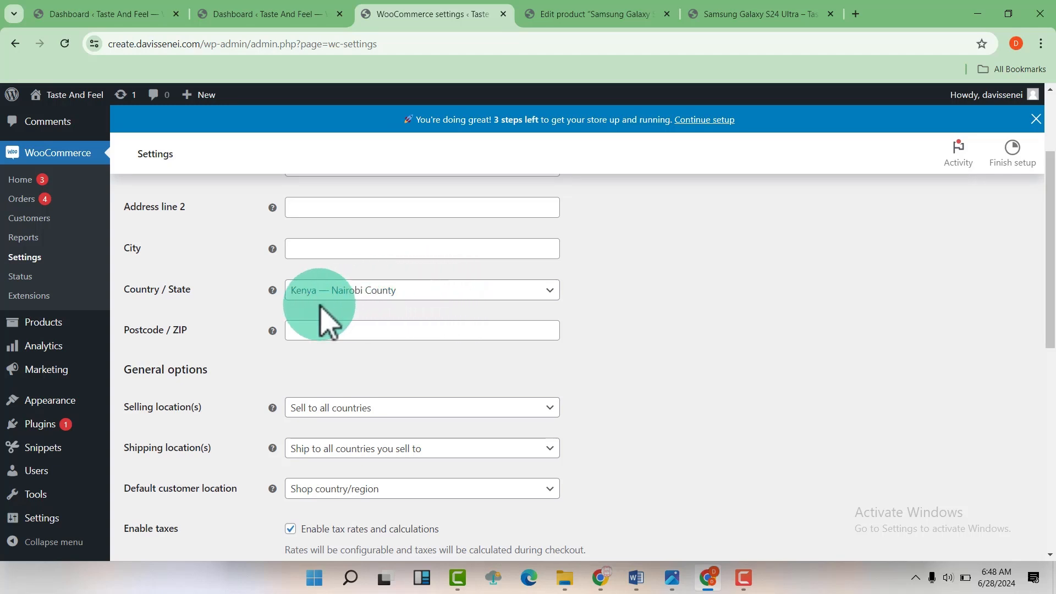
mouse_move(343, 353)
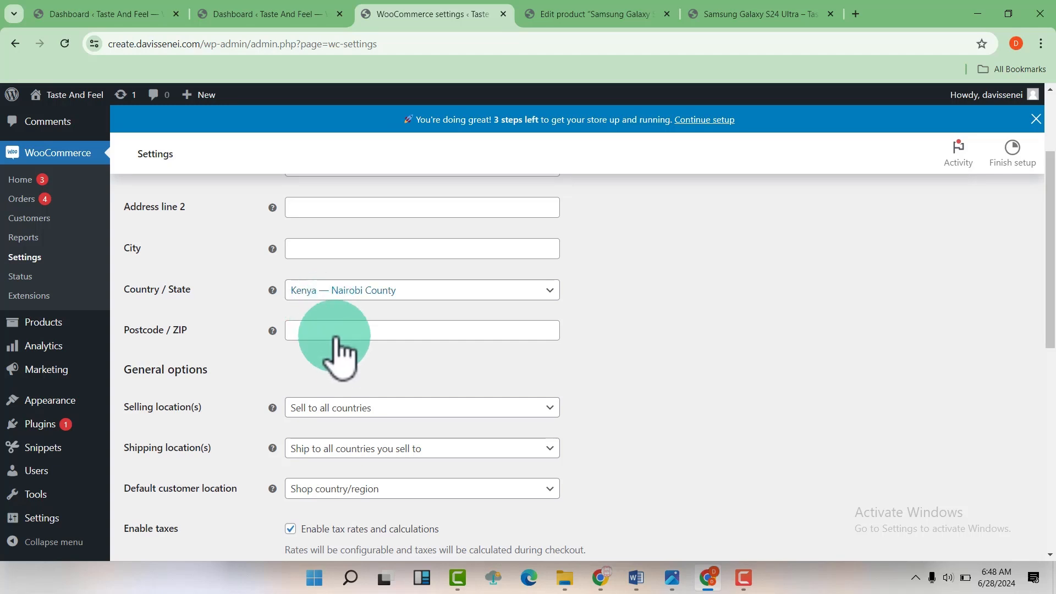
mouse_move(359, 390)
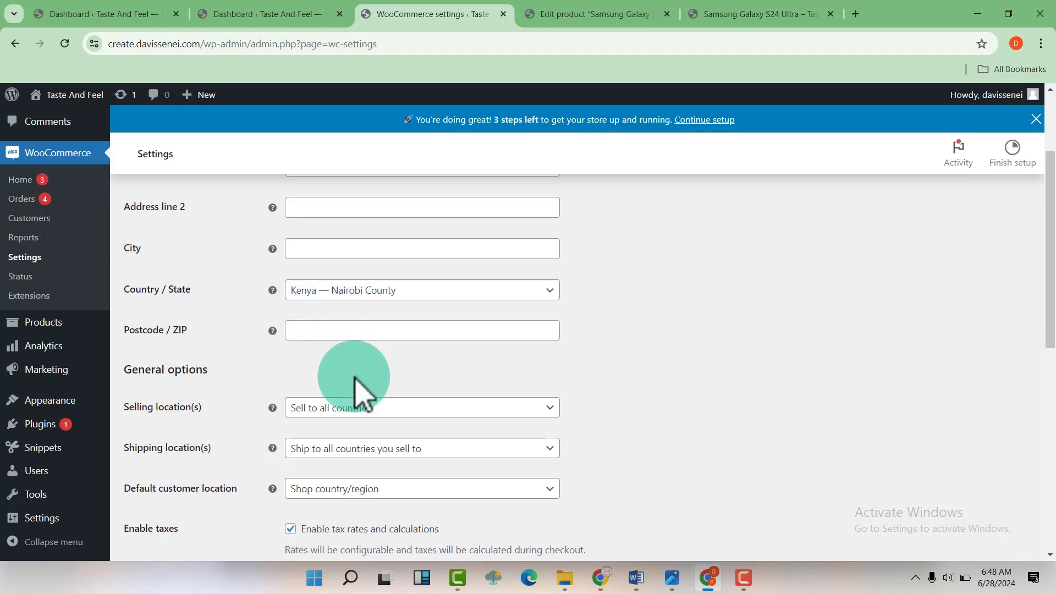
scroll("down", 3)
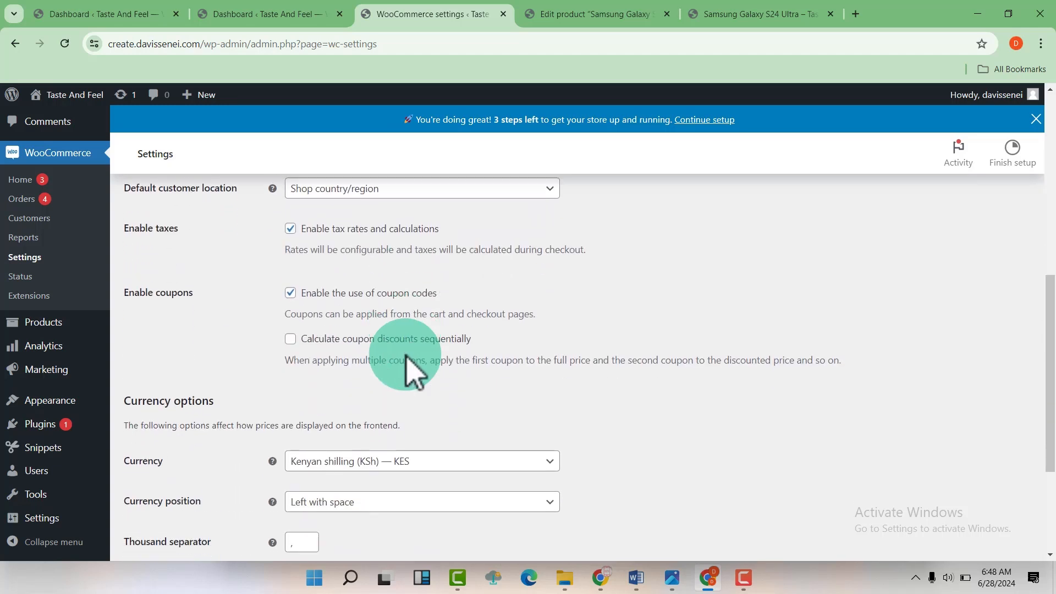
scroll("down", 3)
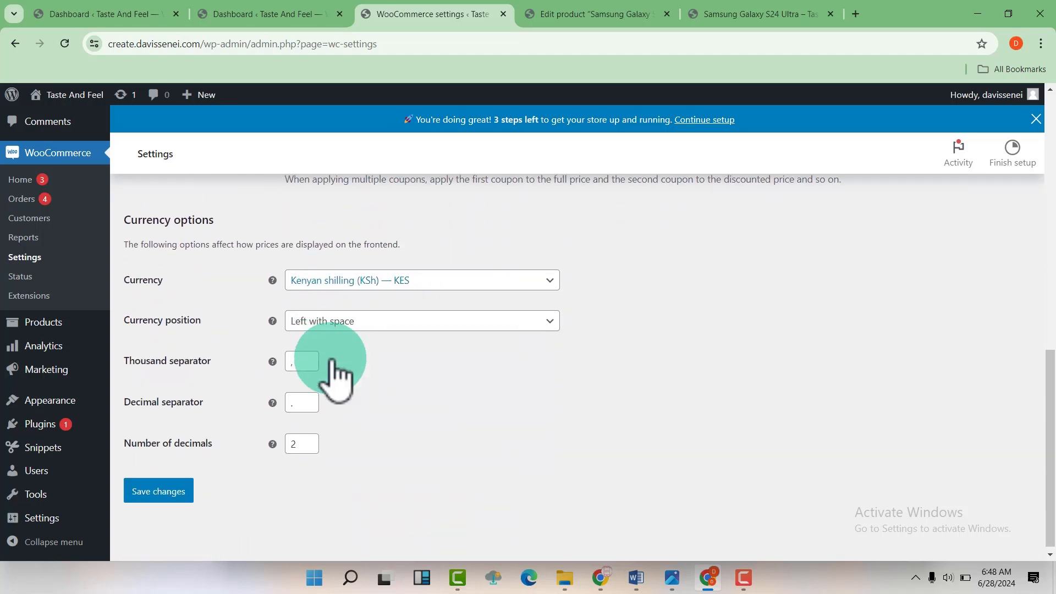
mouse_move(407, 347)
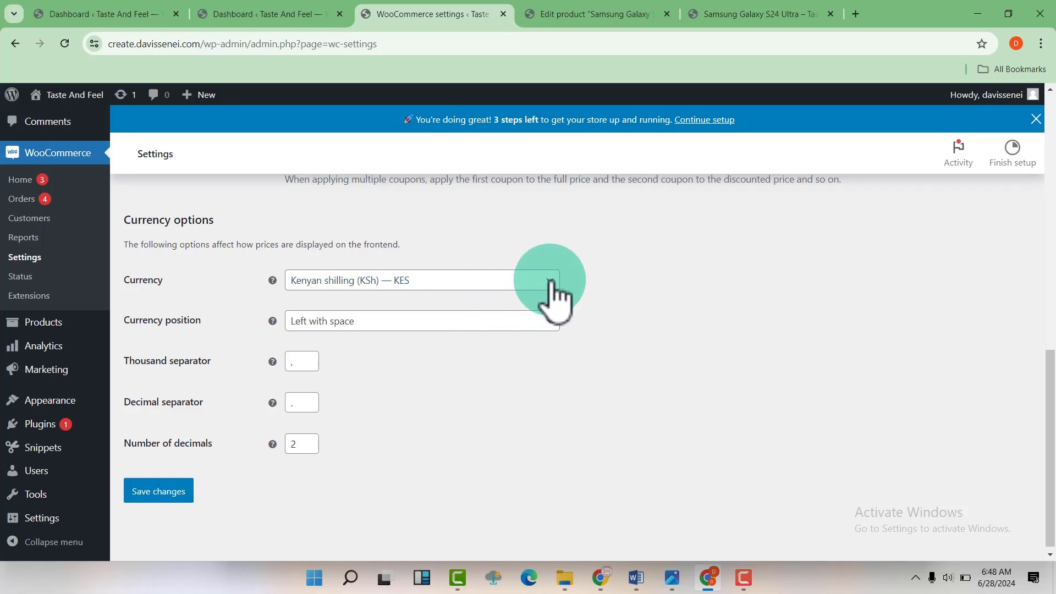
Search 'usd', select United States (US) dollar as store currency, and save
left_click(421, 280)
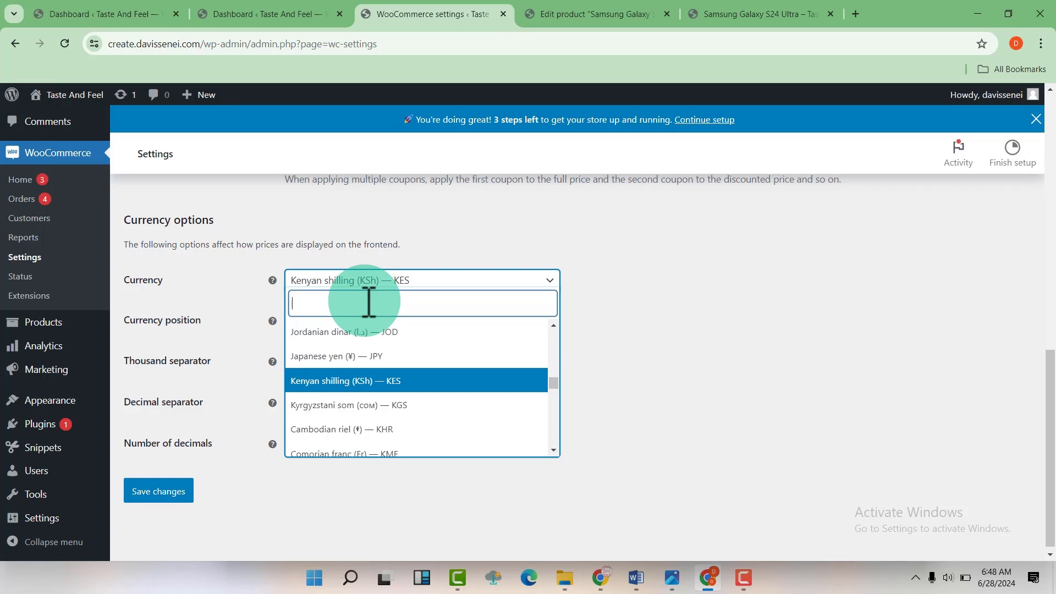
type("usd")
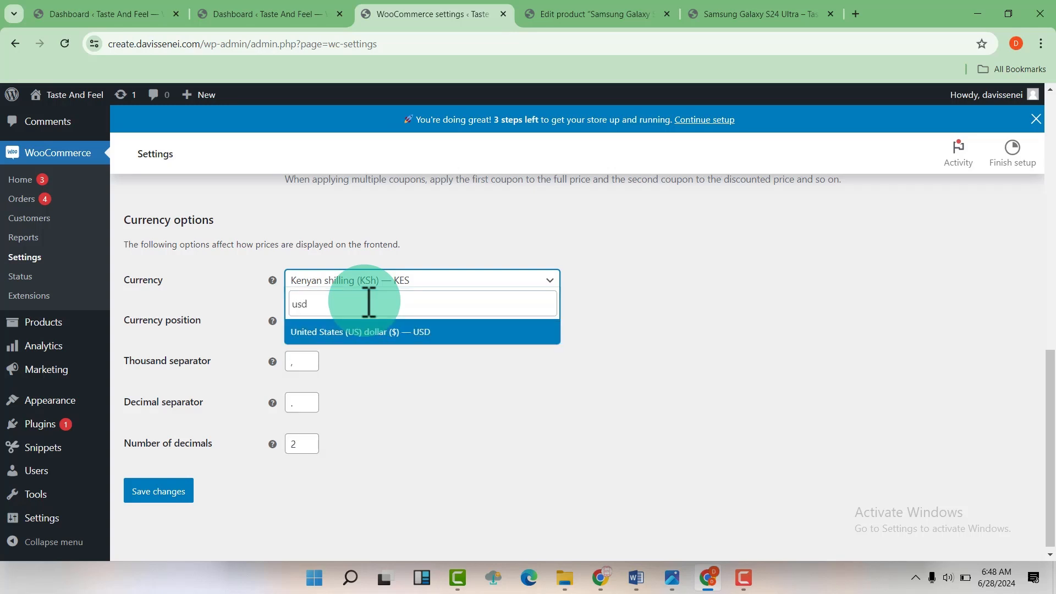
left_click(359, 331)
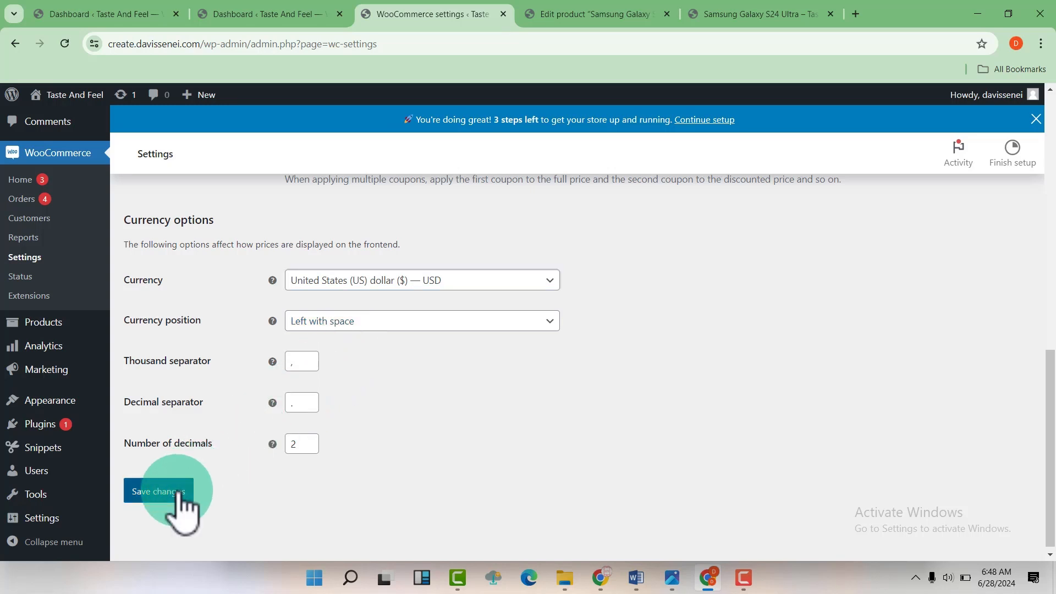
left_click(761, 13)
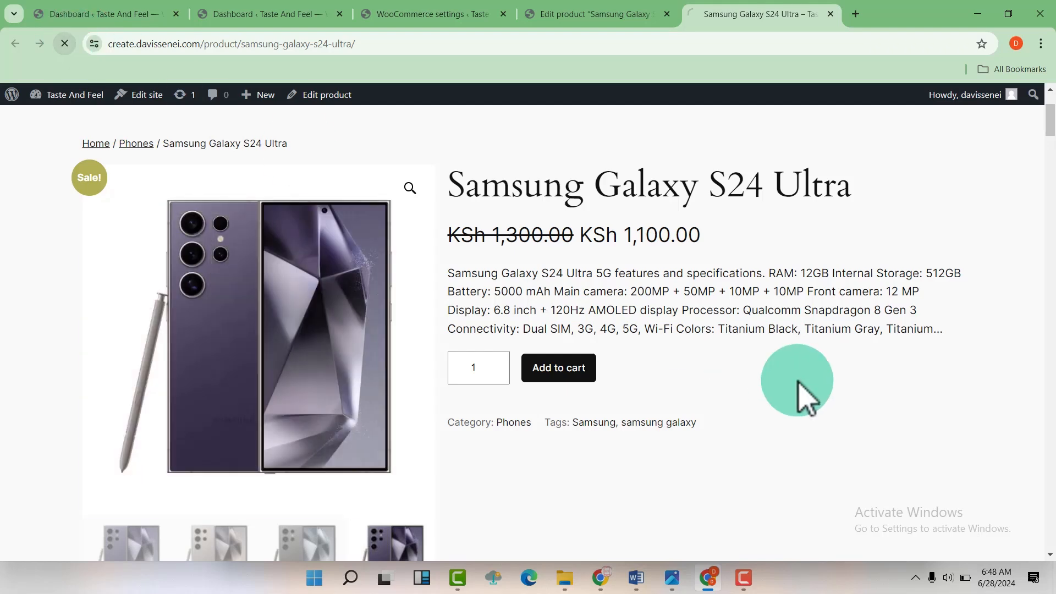
Reload the Galaxy S24 Ultra page so prices show $1,300.00 reduced to $1,100.00
left_click(63, 43)
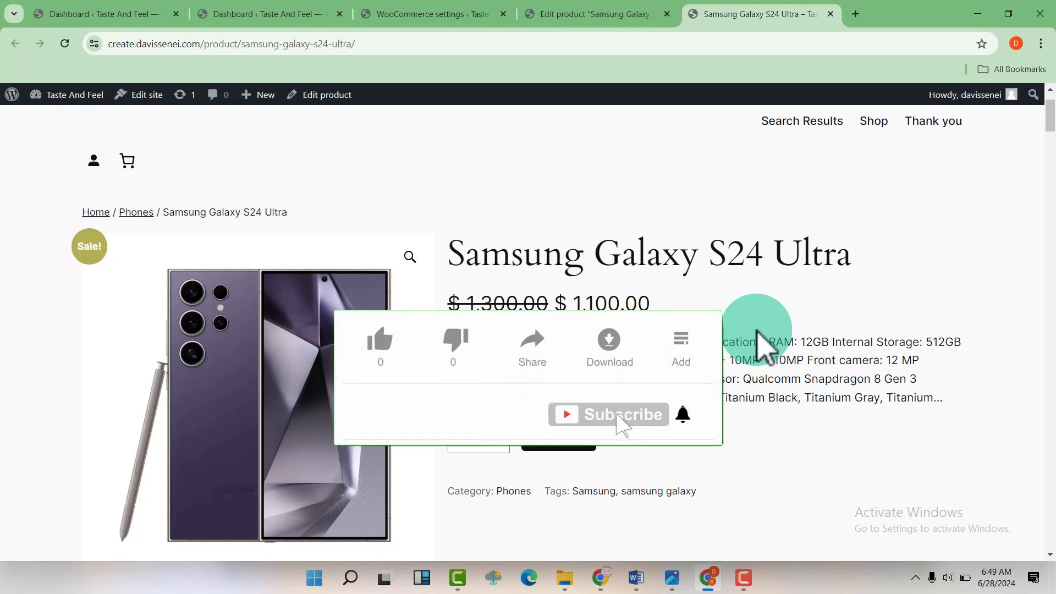
mouse_move(681, 414)
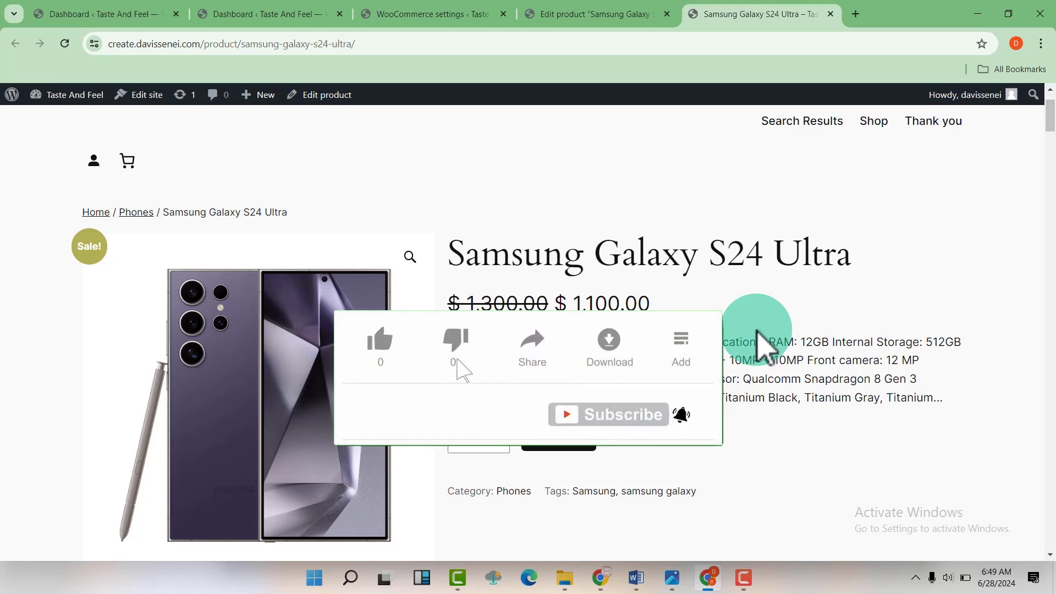
left_click(379, 341)
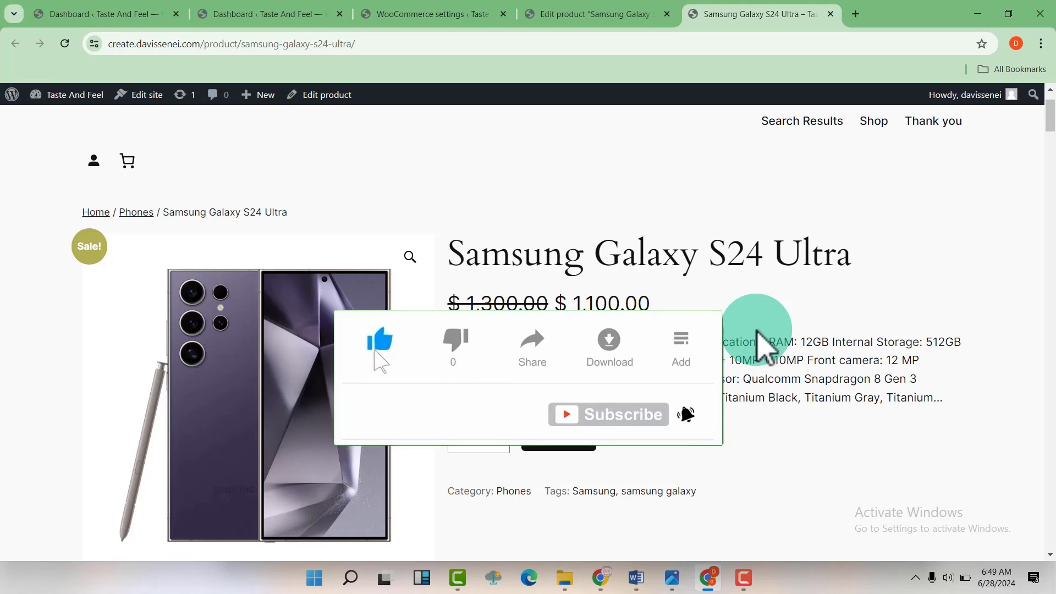
left_click(378, 340)
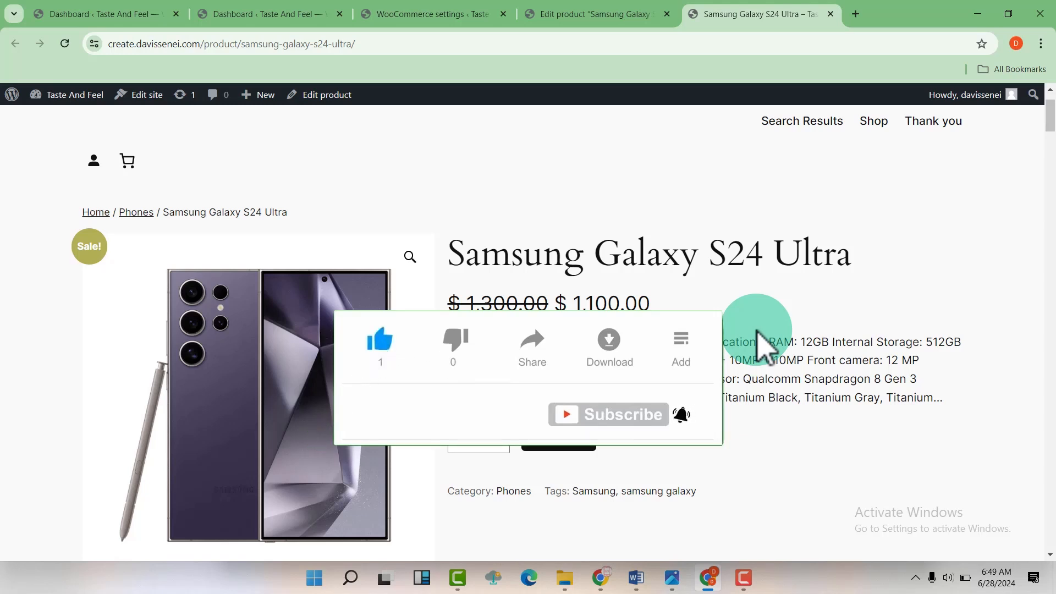